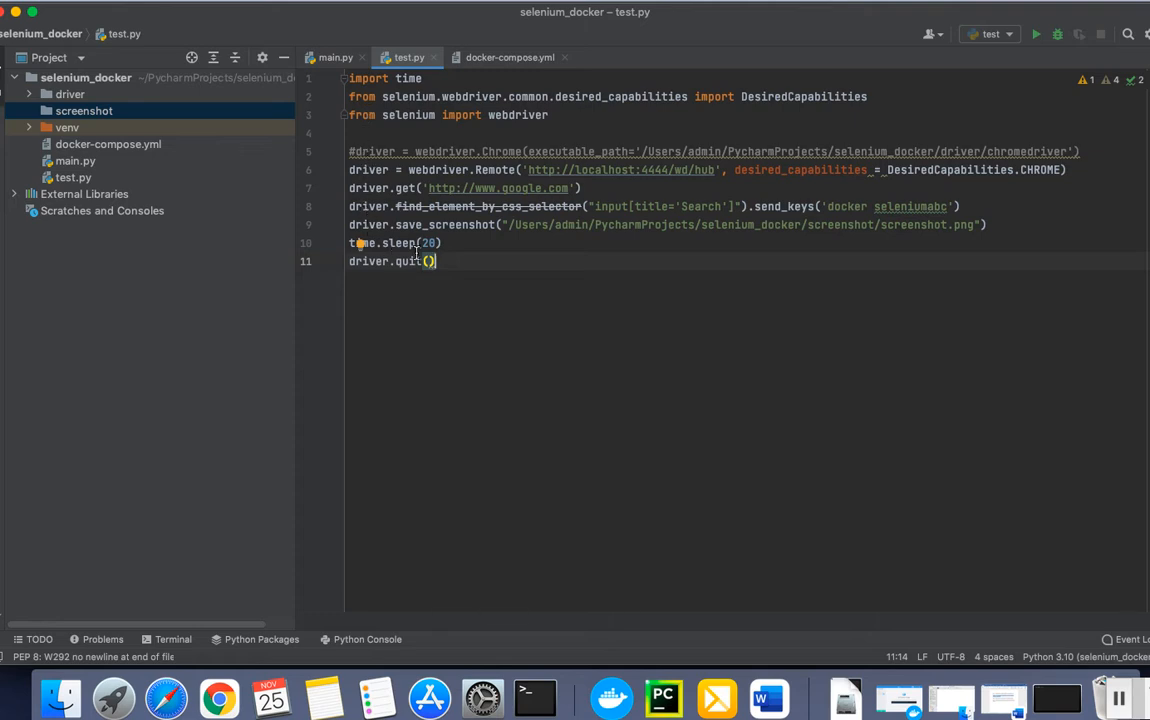
mouse_move(544, 276)
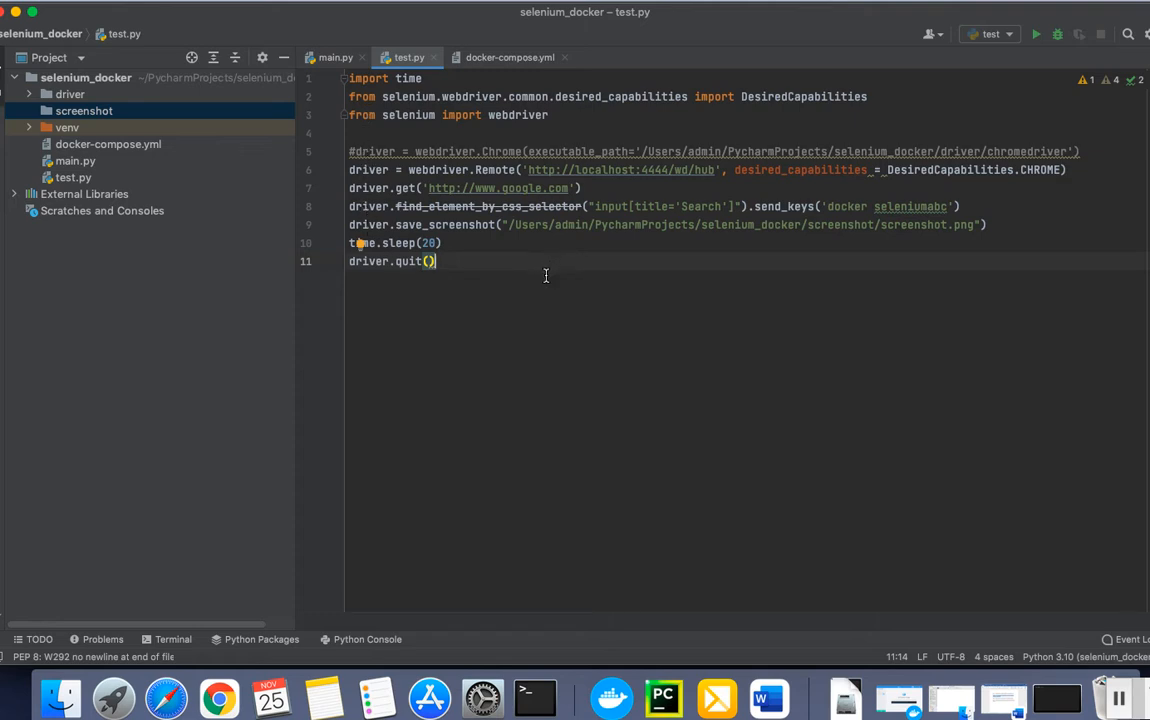
mouse_move(496, 188)
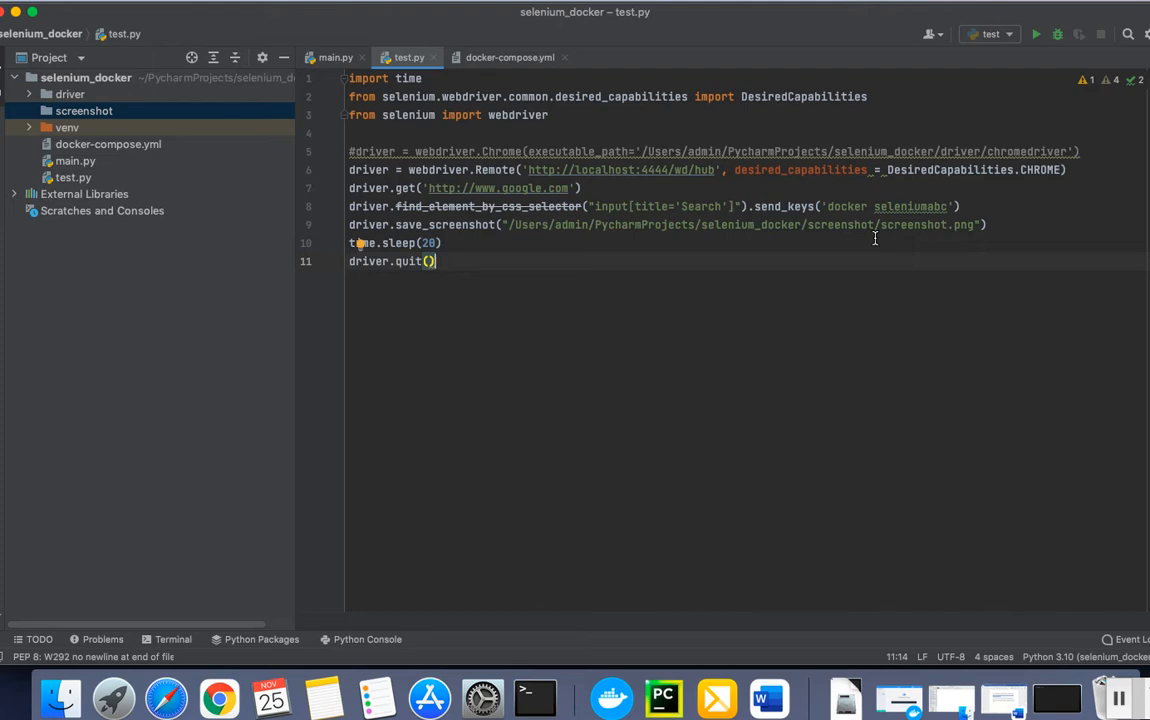
mouse_move(490, 380)
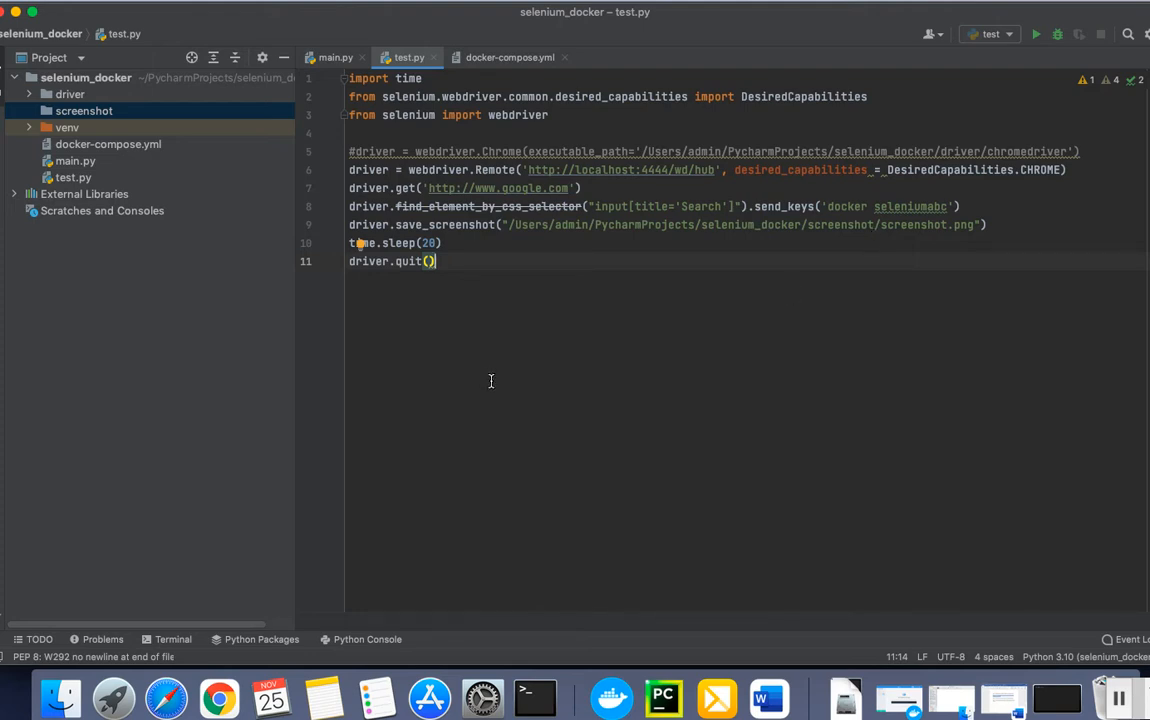
- Launch the selenium/standalone-chrome:4.1.0-20211123 container detached on port 4444 with 2g shm
left_click(792, 696)
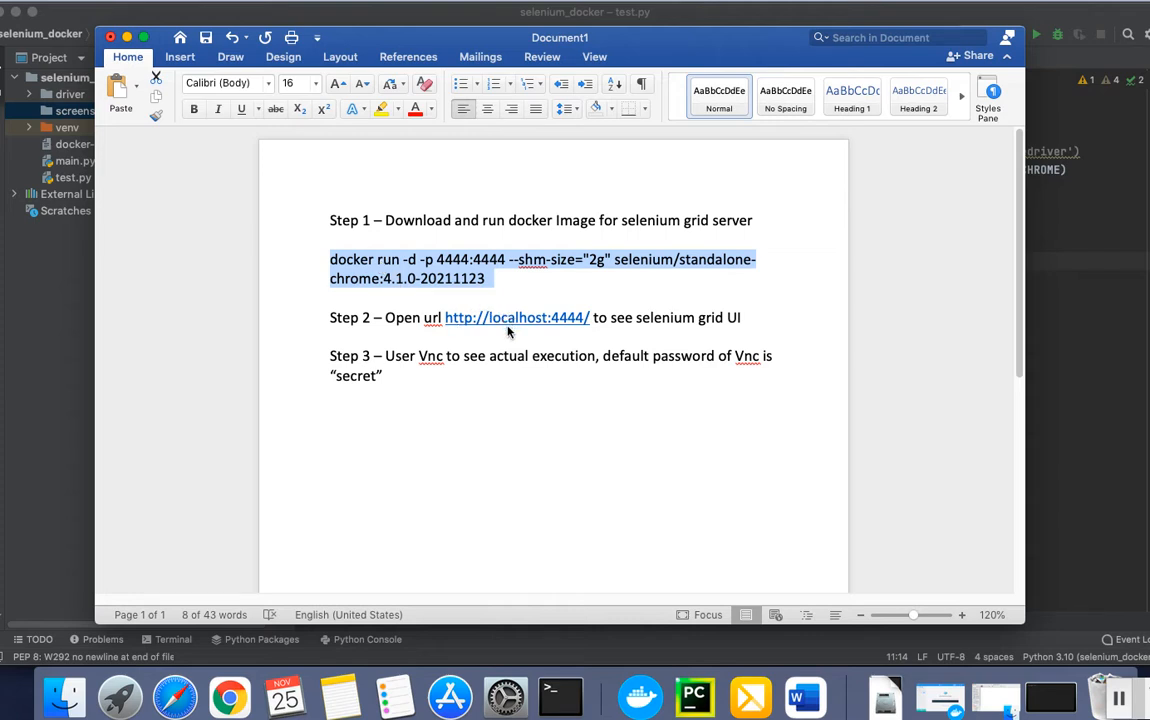
mouse_move(504, 328)
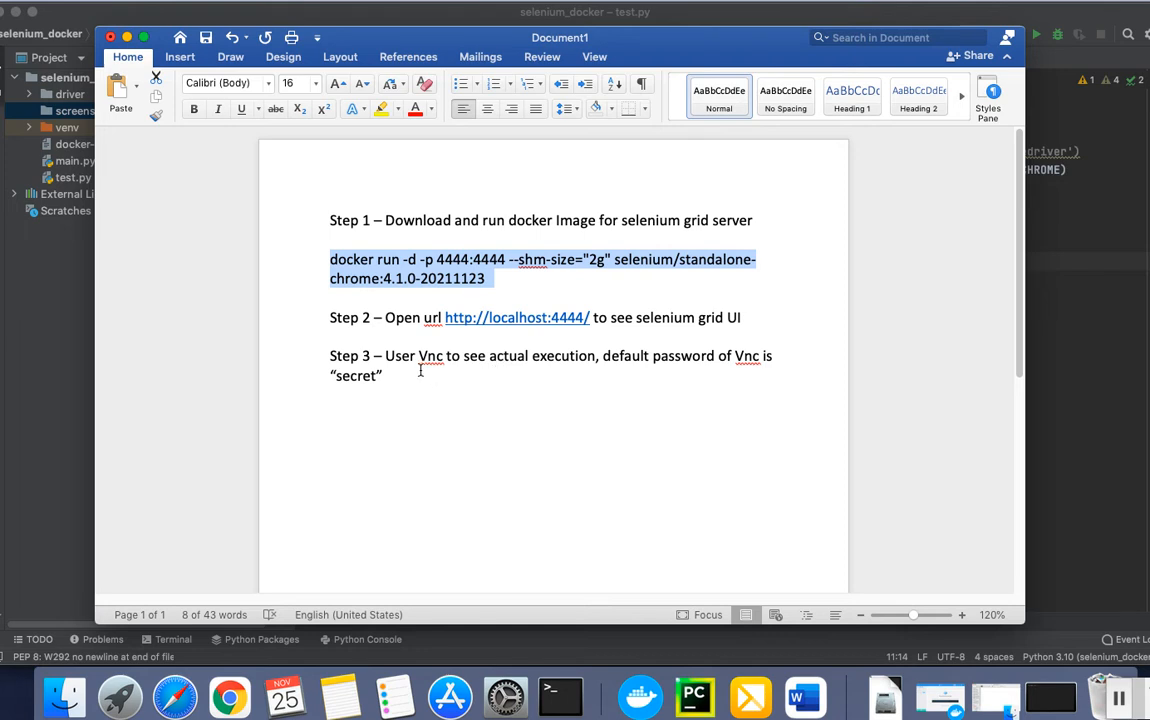
mouse_move(140, 44)
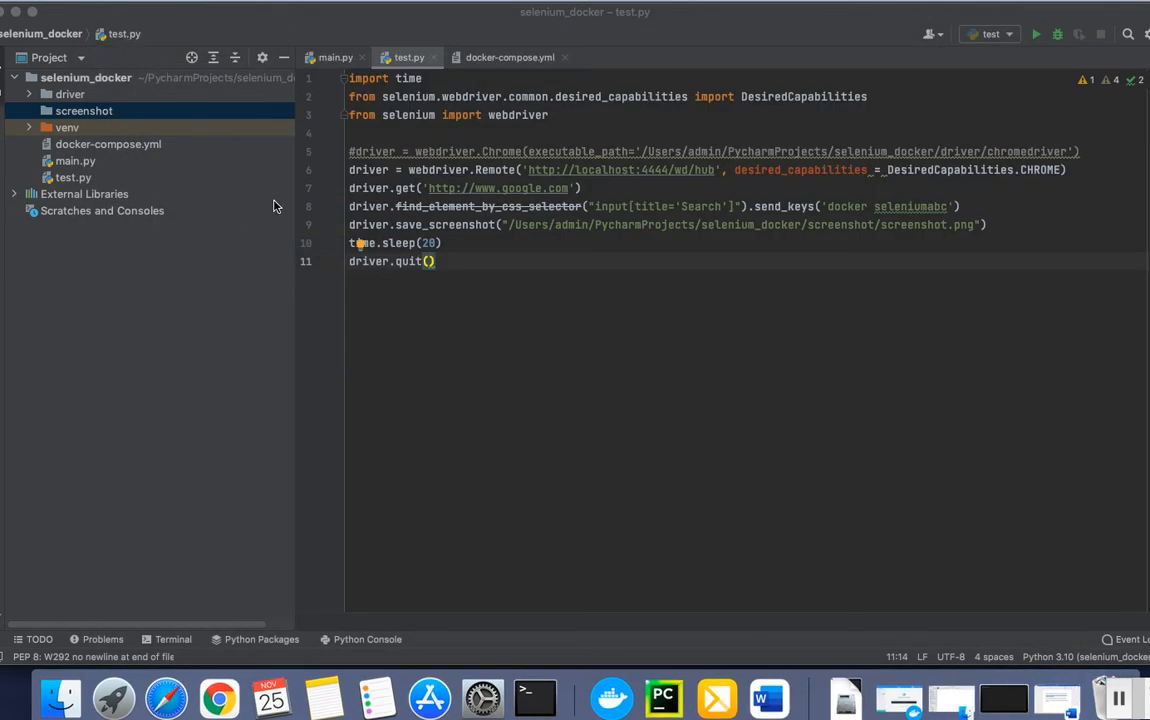
mouse_move(534, 696)
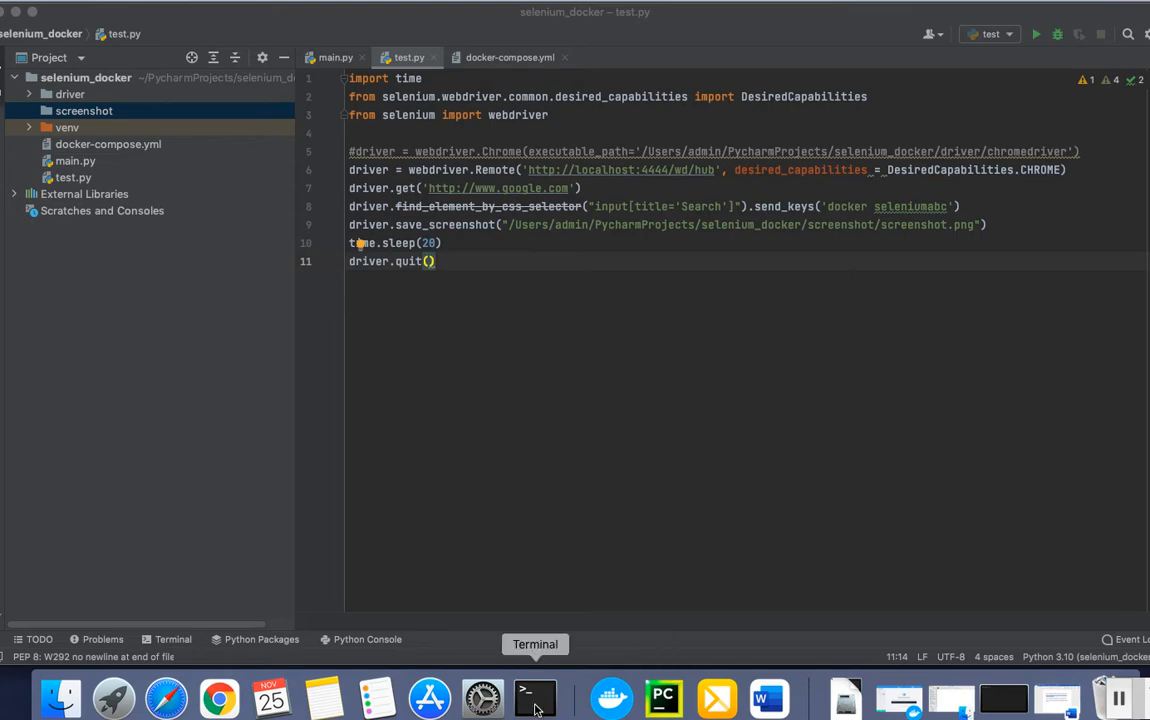
left_click(532, 696)
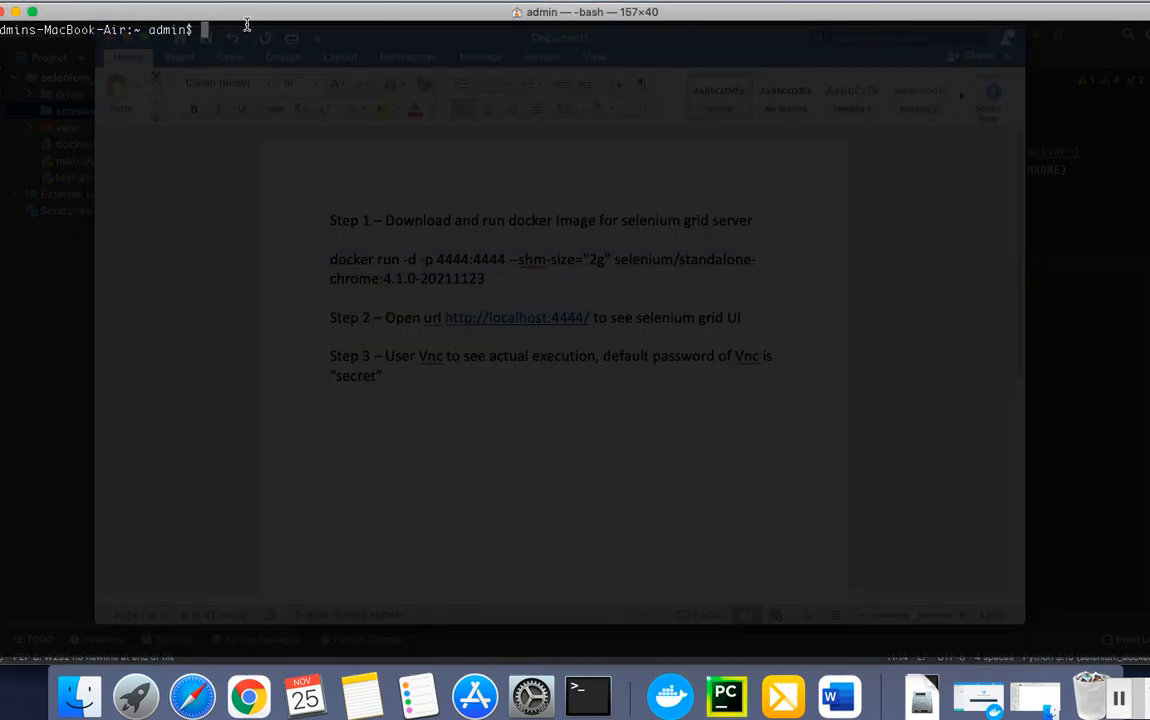
type("docker run -d -p 4444:4444 --shm-size=\"2g\" selenium/standalone-chrome:4.1.0-20211123")
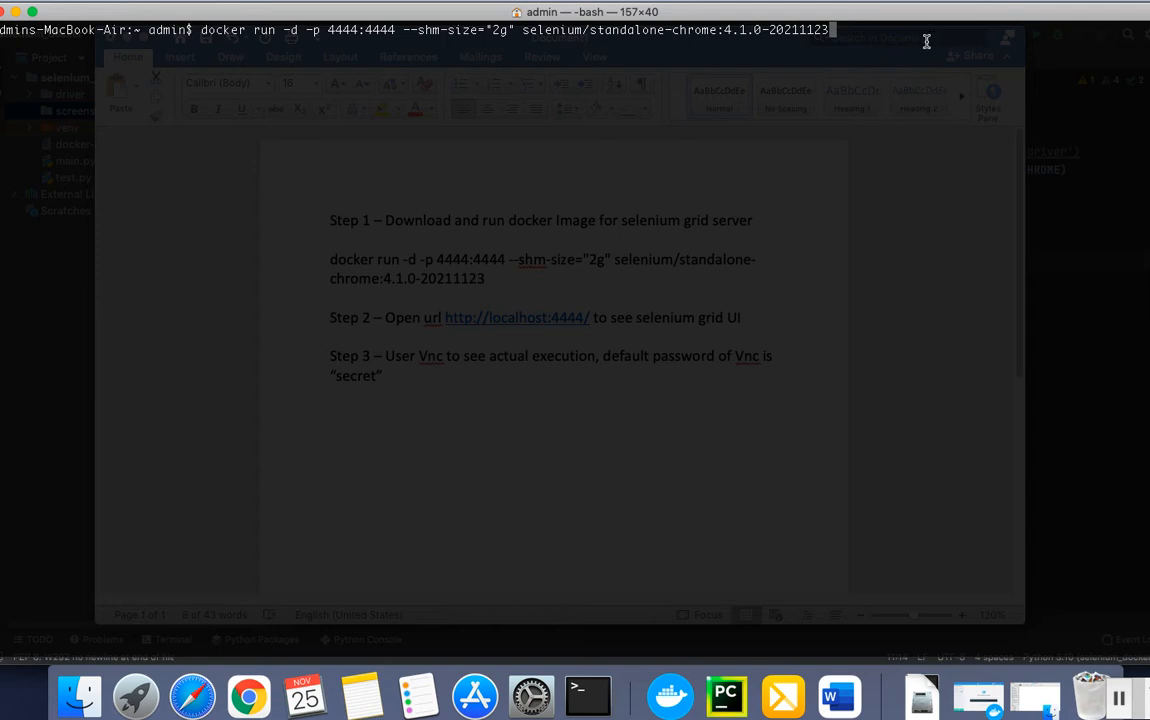
key("Return")
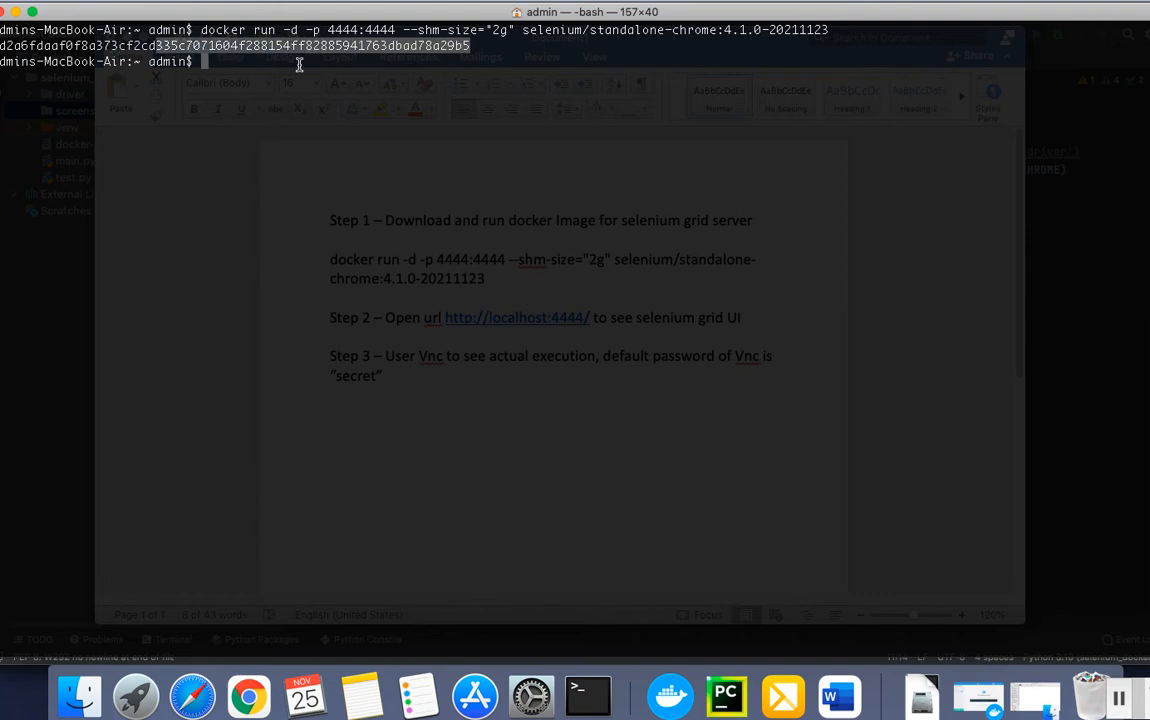
- List running containers with docker ps to confirm the grid container is up
type("do")
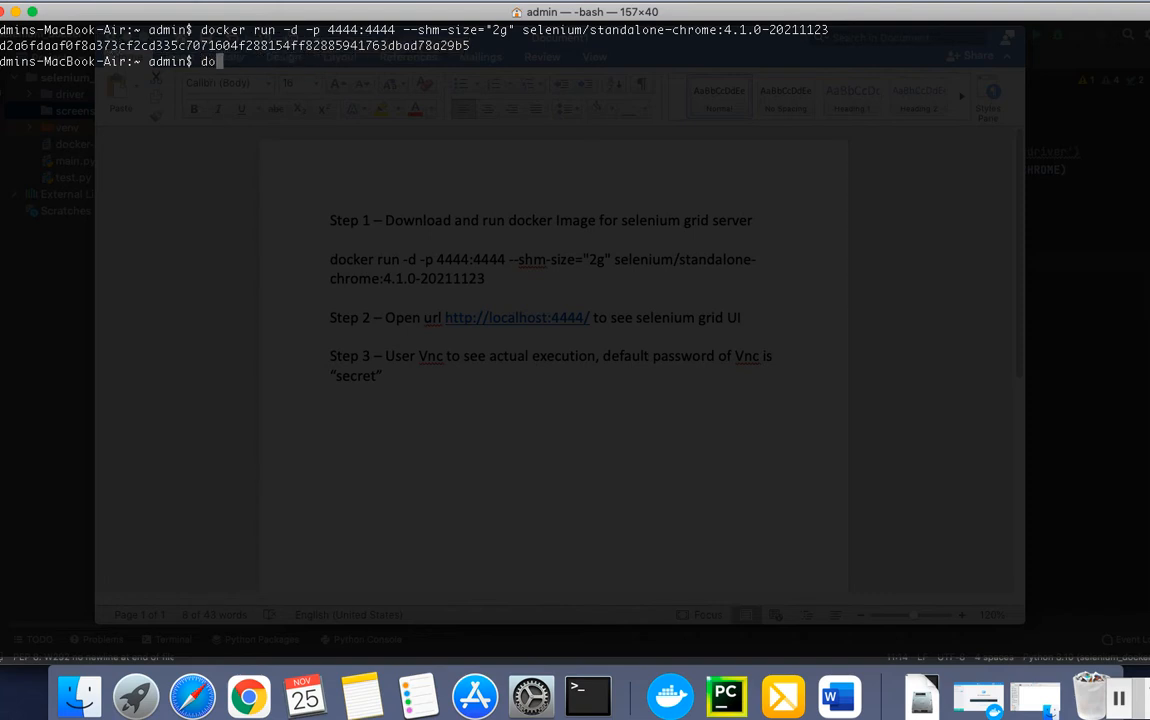
type("cker ps")
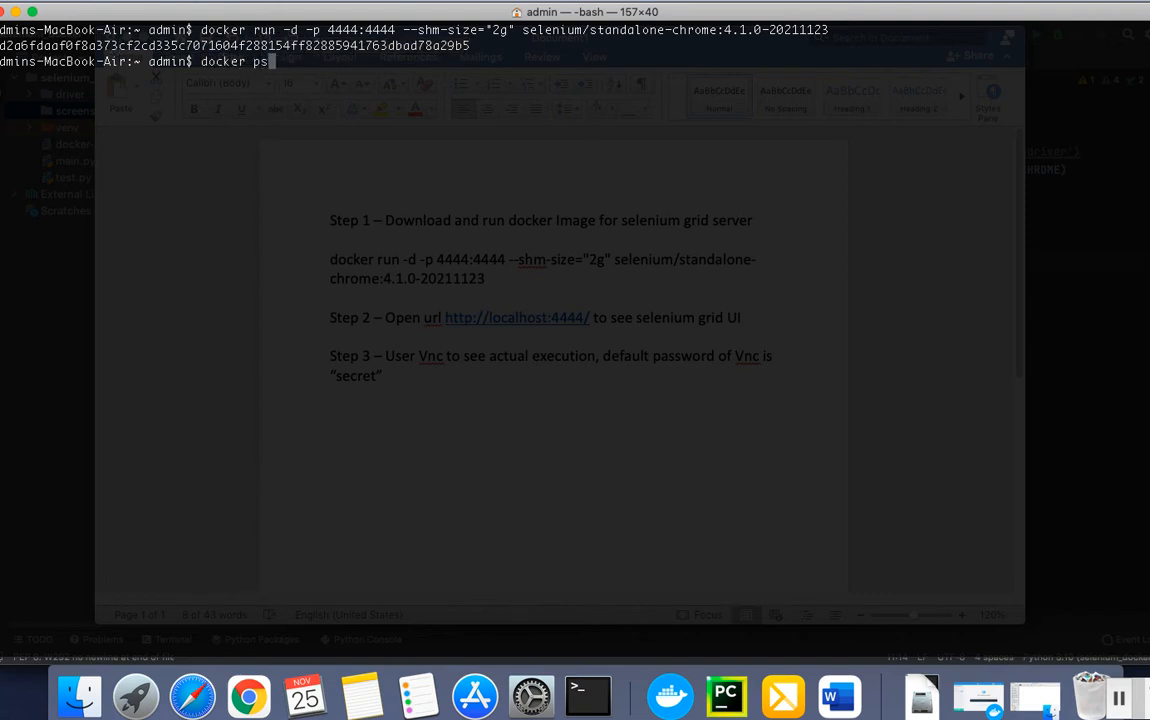
key("Return")
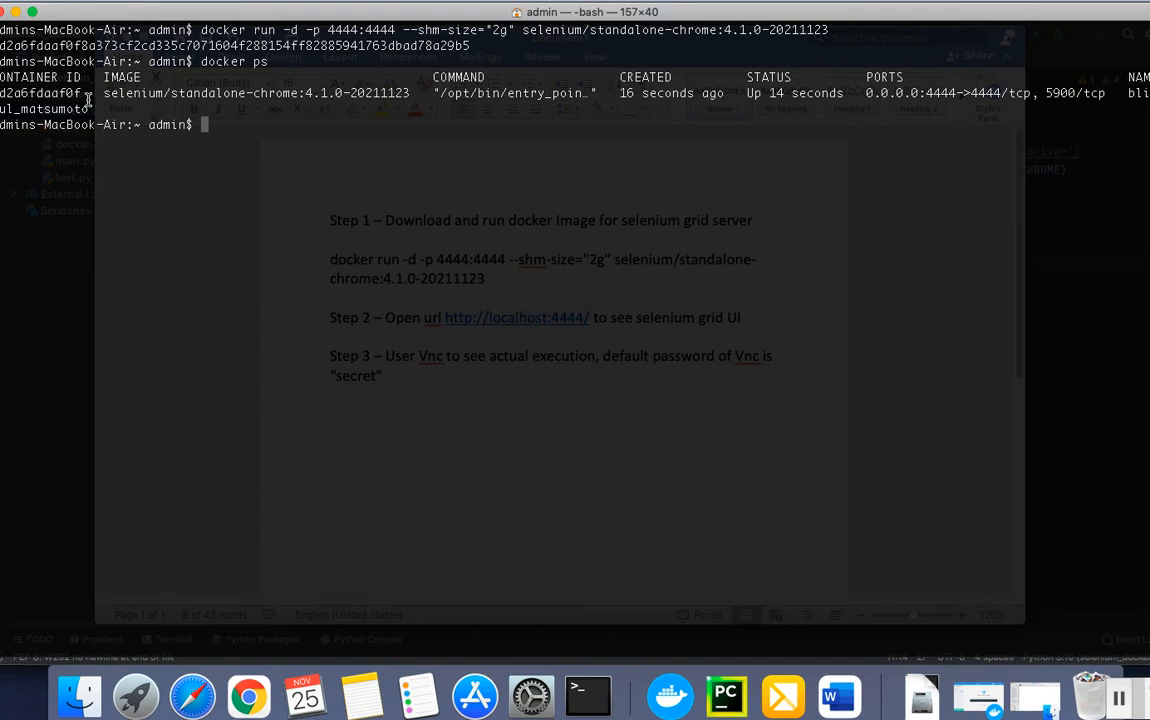
mouse_move(668, 94)
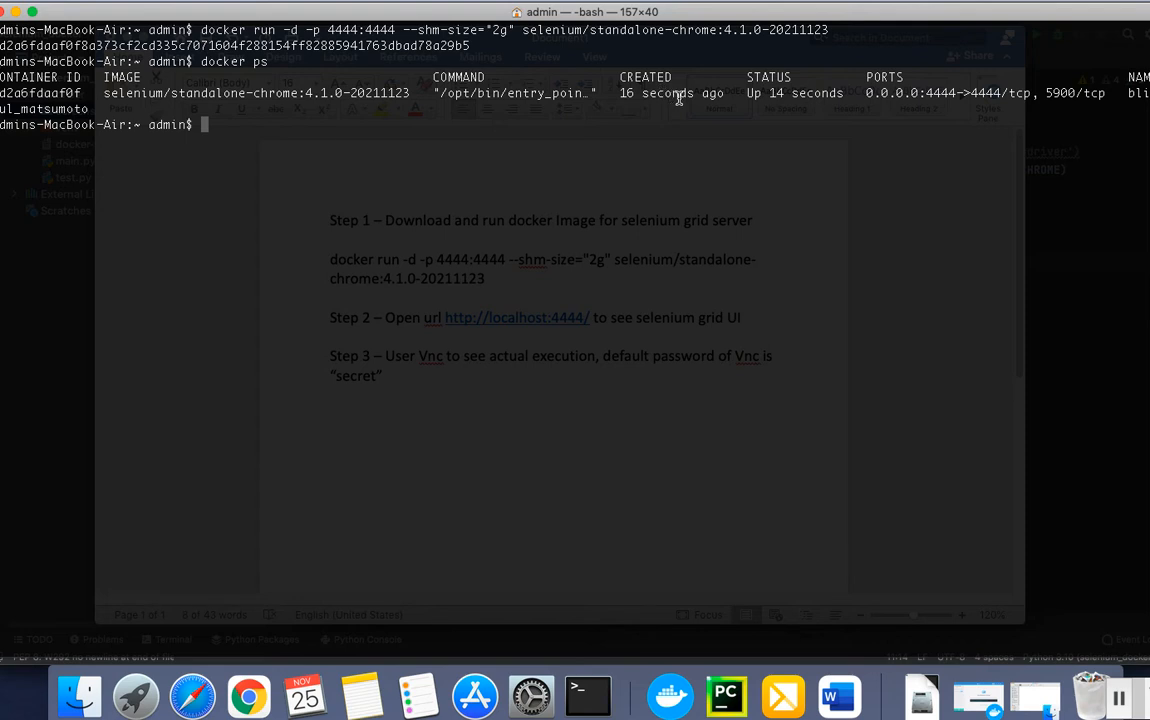
mouse_move(840, 572)
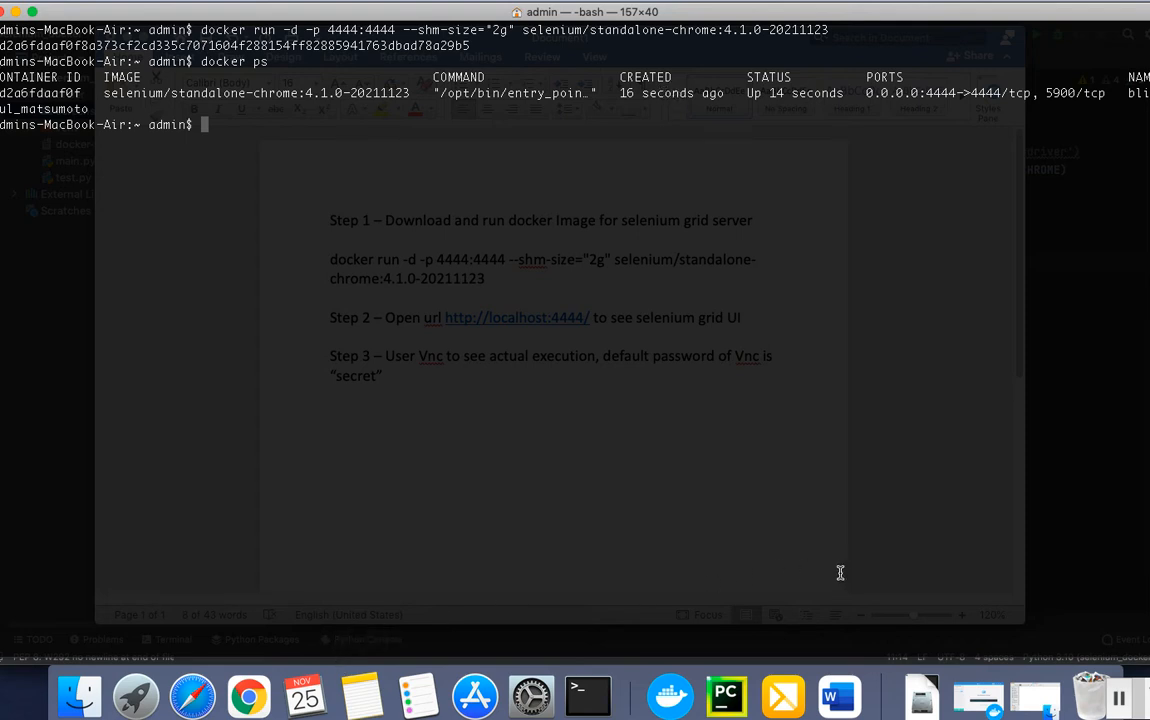
- Load localhost:4444 in Chrome, check the empty Sessions list and return to the Overview
left_click(248, 696)
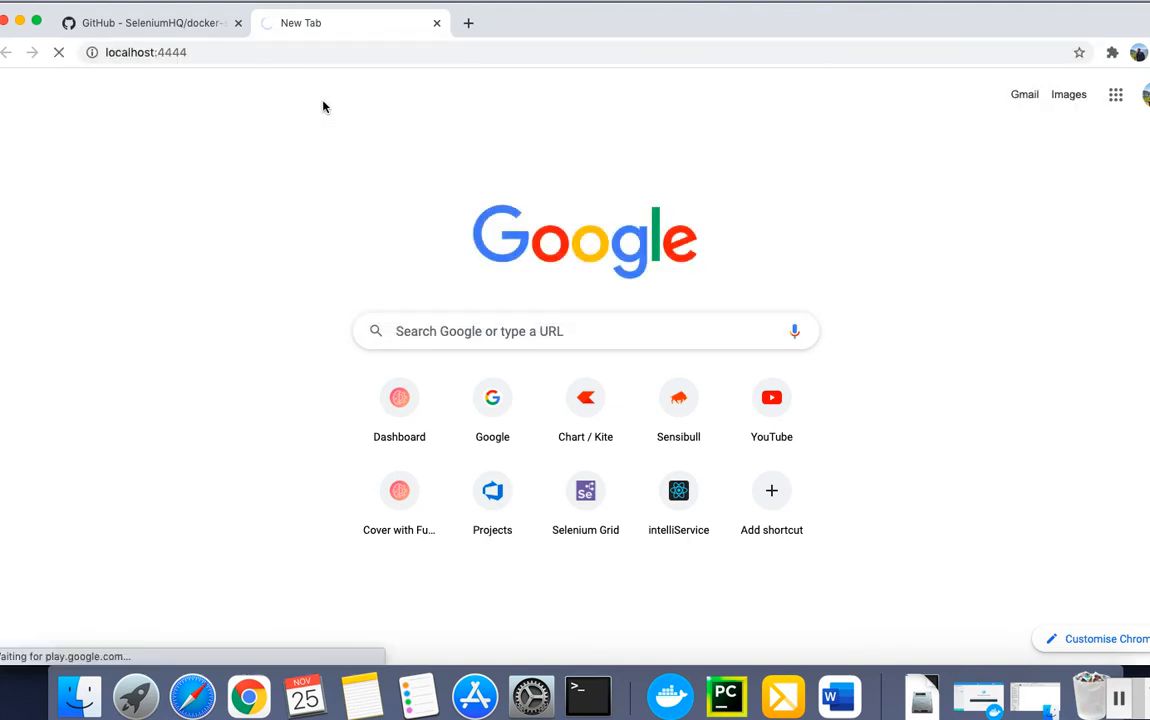
left_click(584, 490)
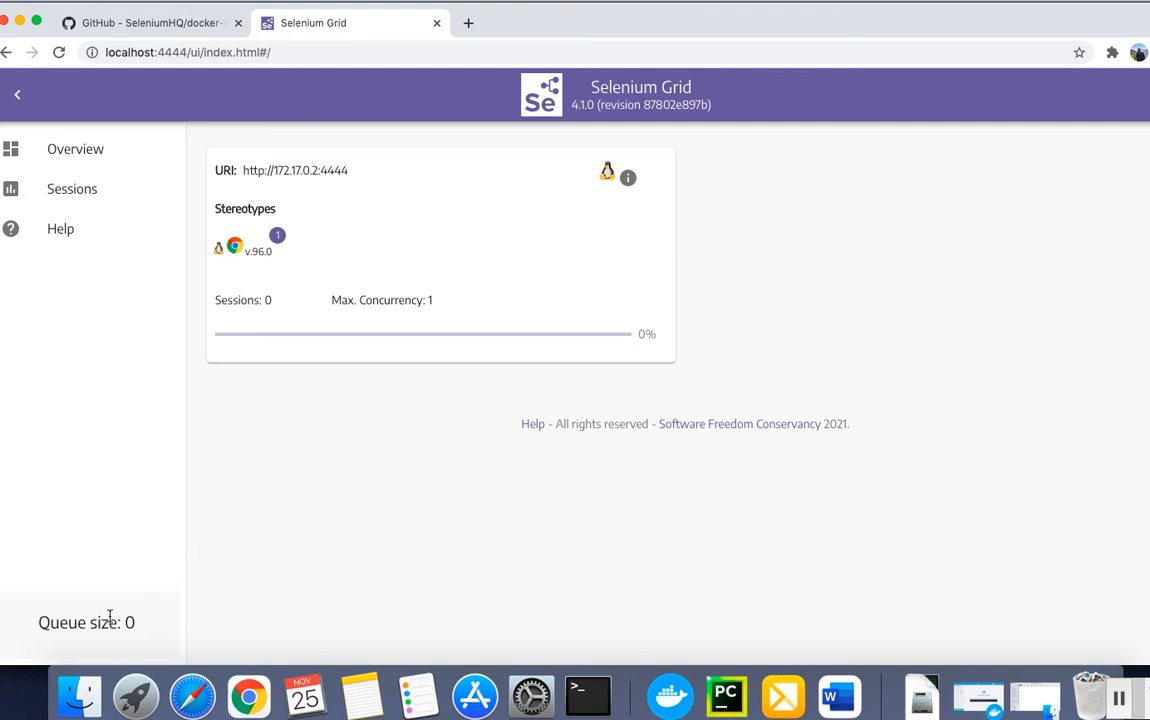
left_click(72, 188)
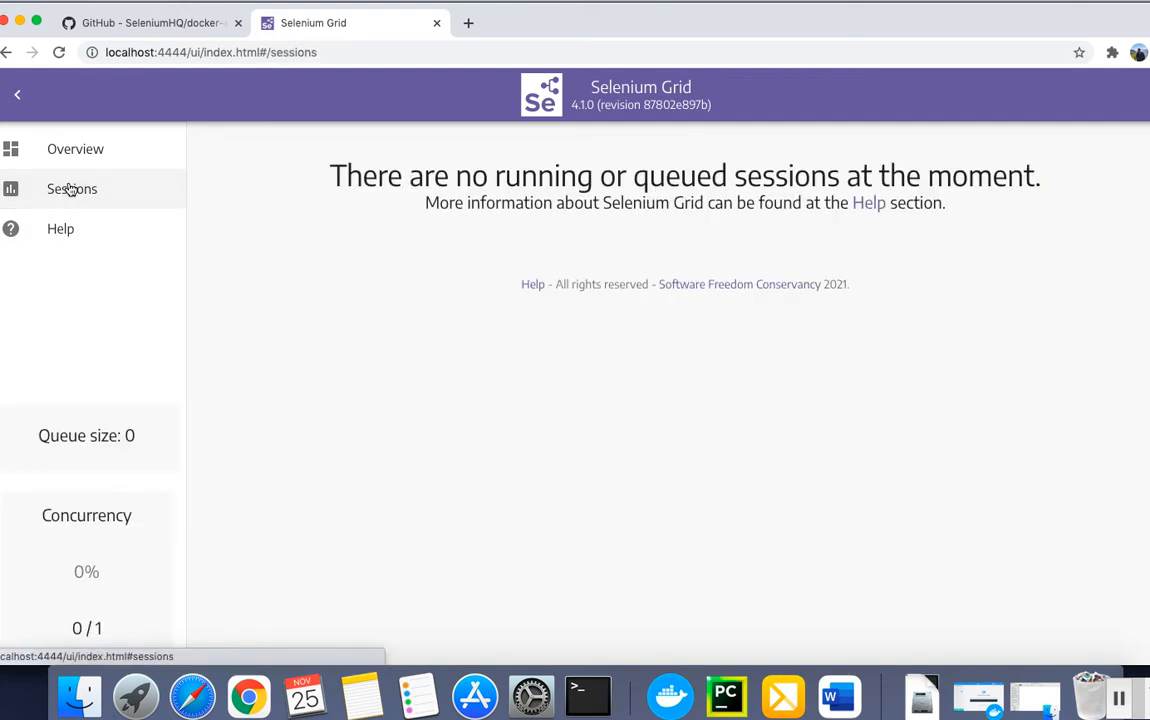
mouse_move(684, 188)
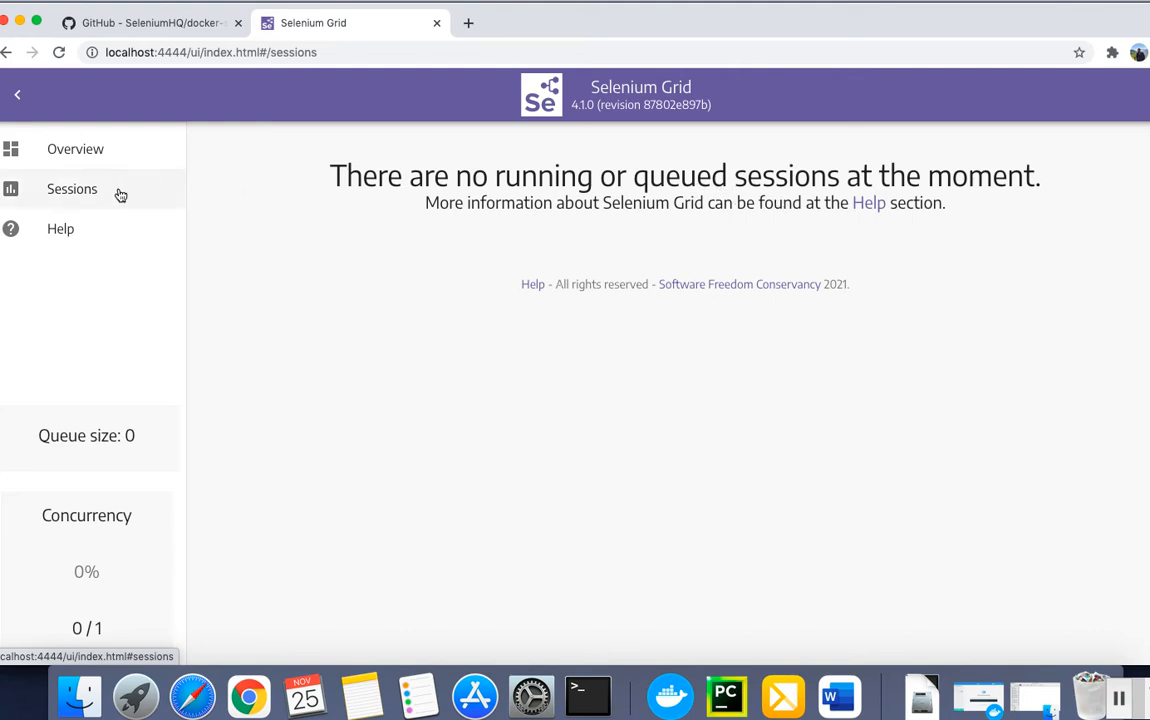
left_click(76, 148)
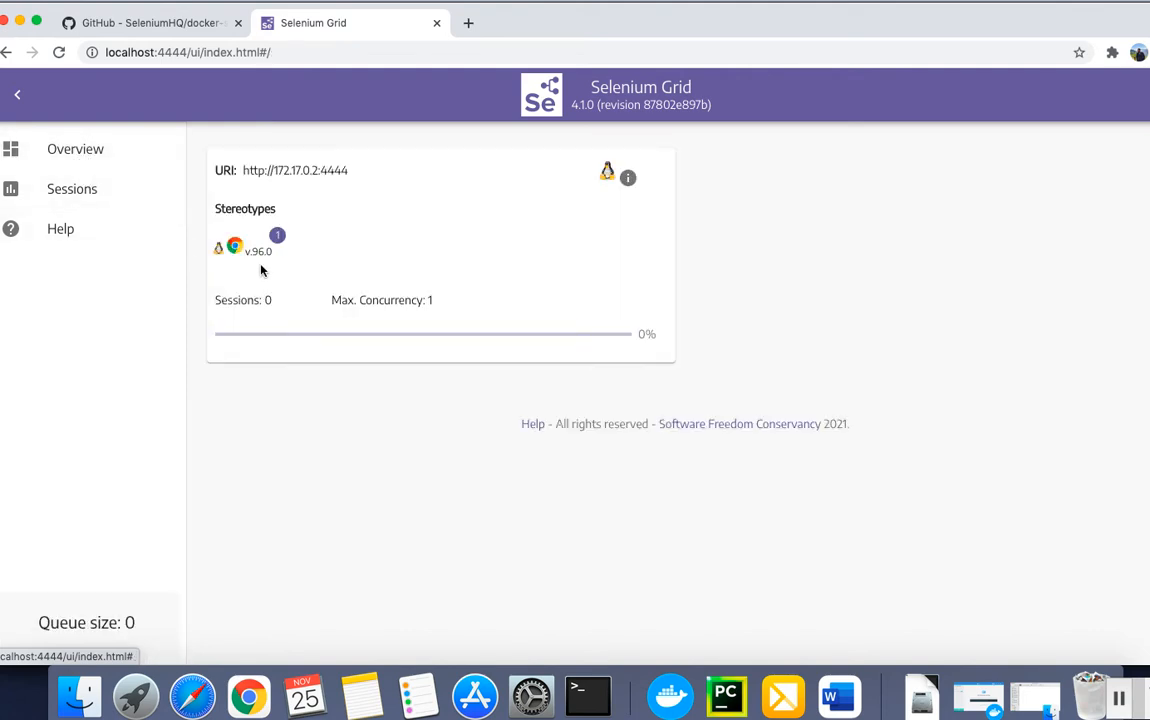
mouse_move(234, 248)
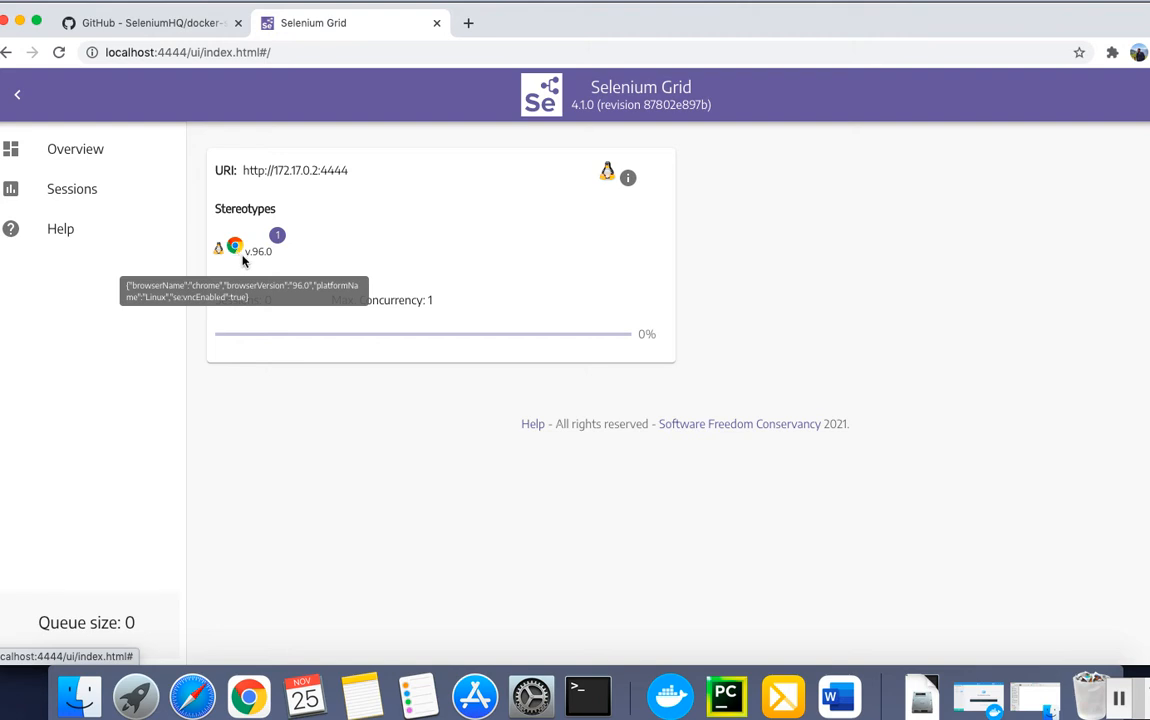
mouse_move(248, 258)
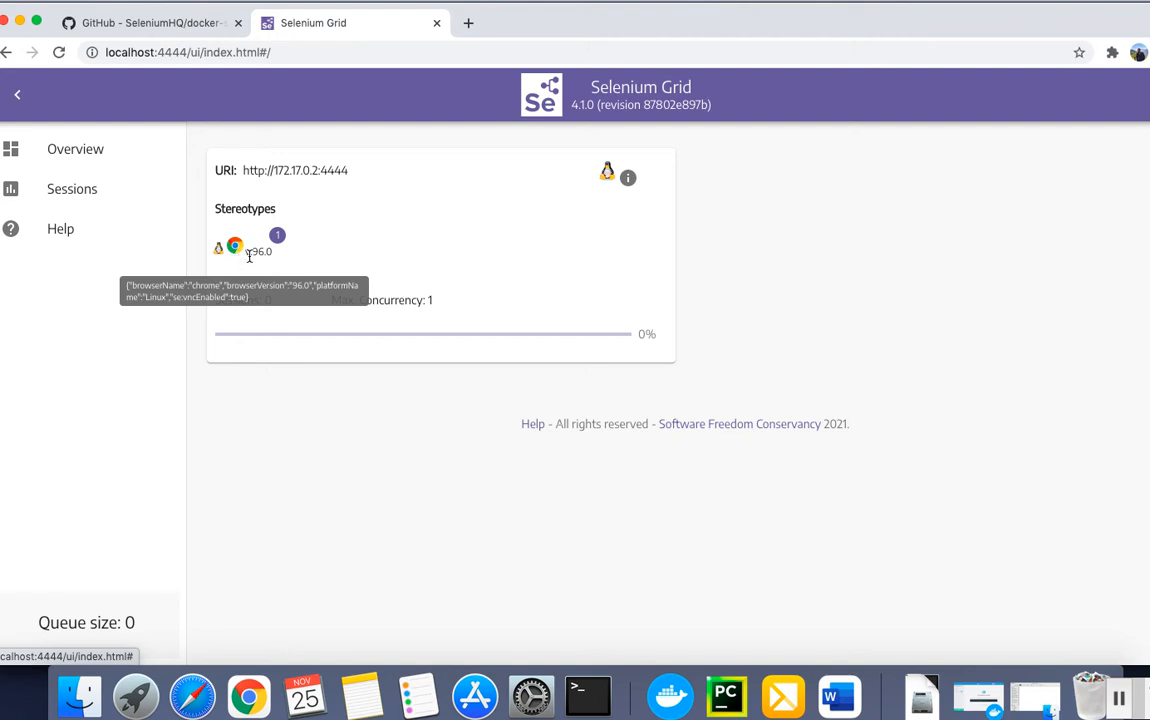
mouse_move(270, 268)
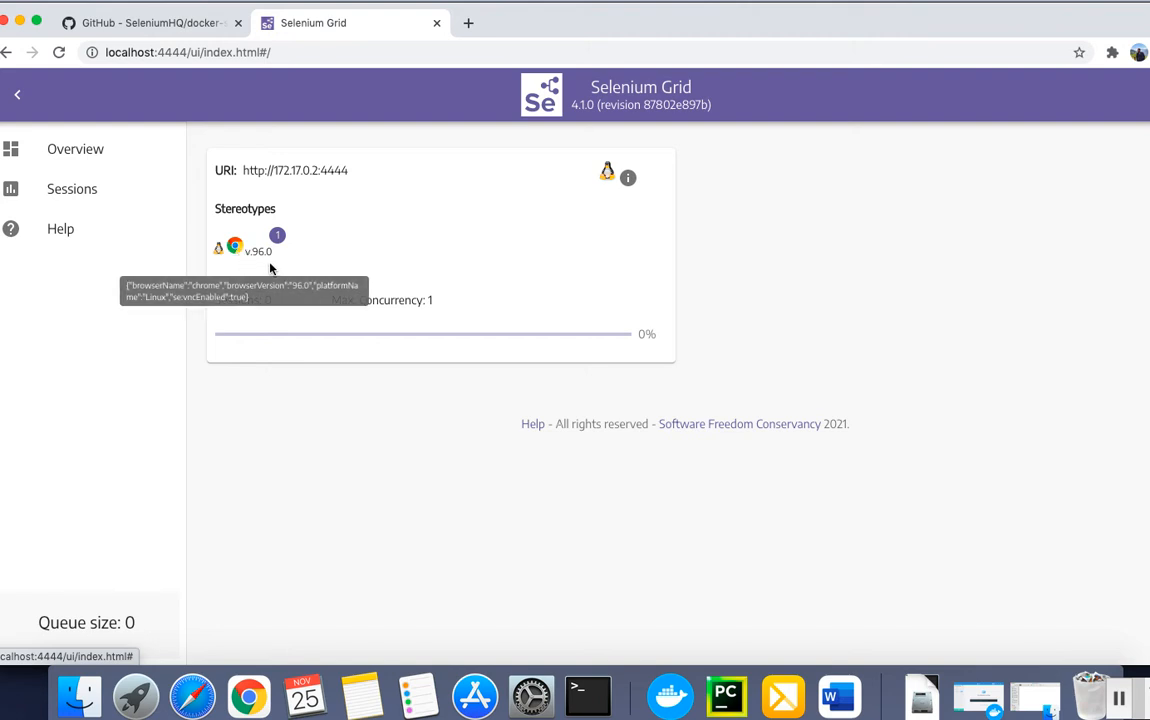
mouse_move(726, 696)
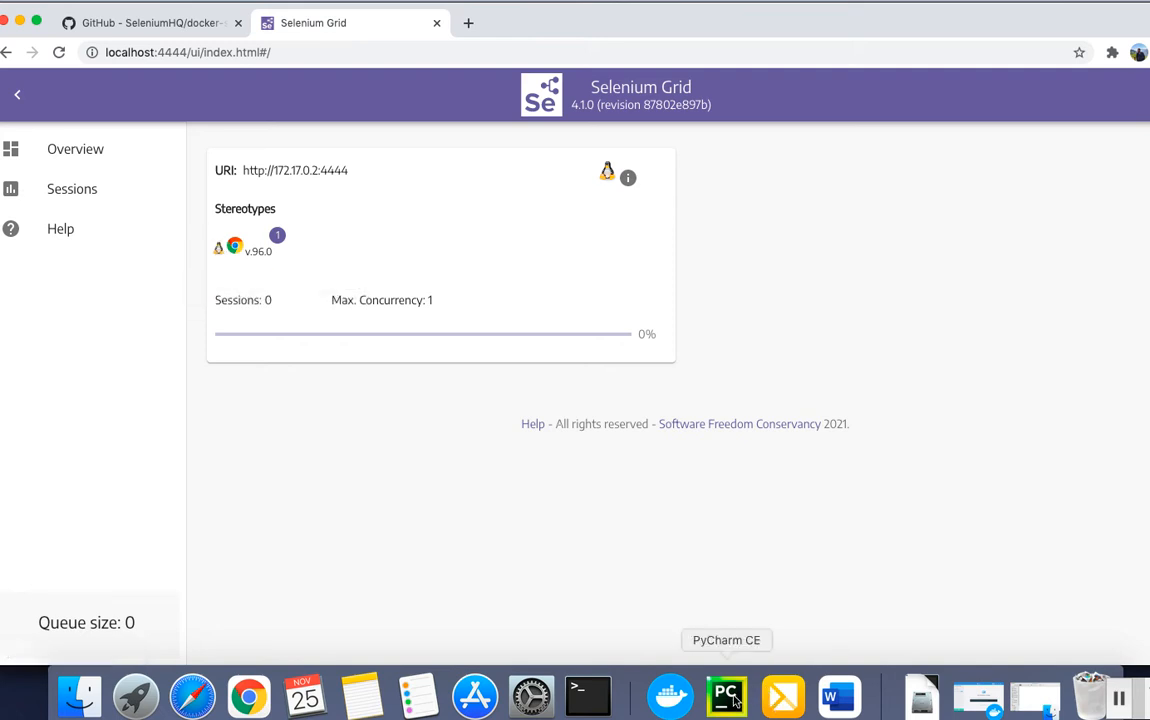
- Switch to PyCharm so python3 test.py runs again against the grid
left_click(728, 696)
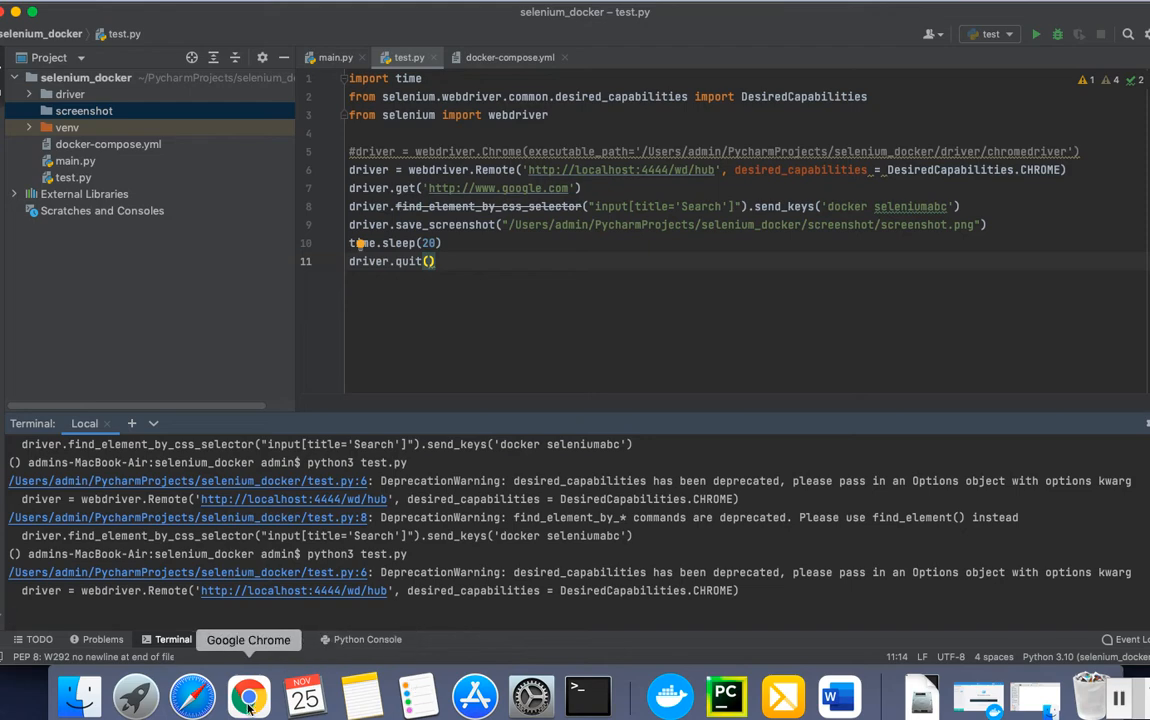
- Refresh between Overview and Sessions until the running Chrome session appears
left_click(248, 696)
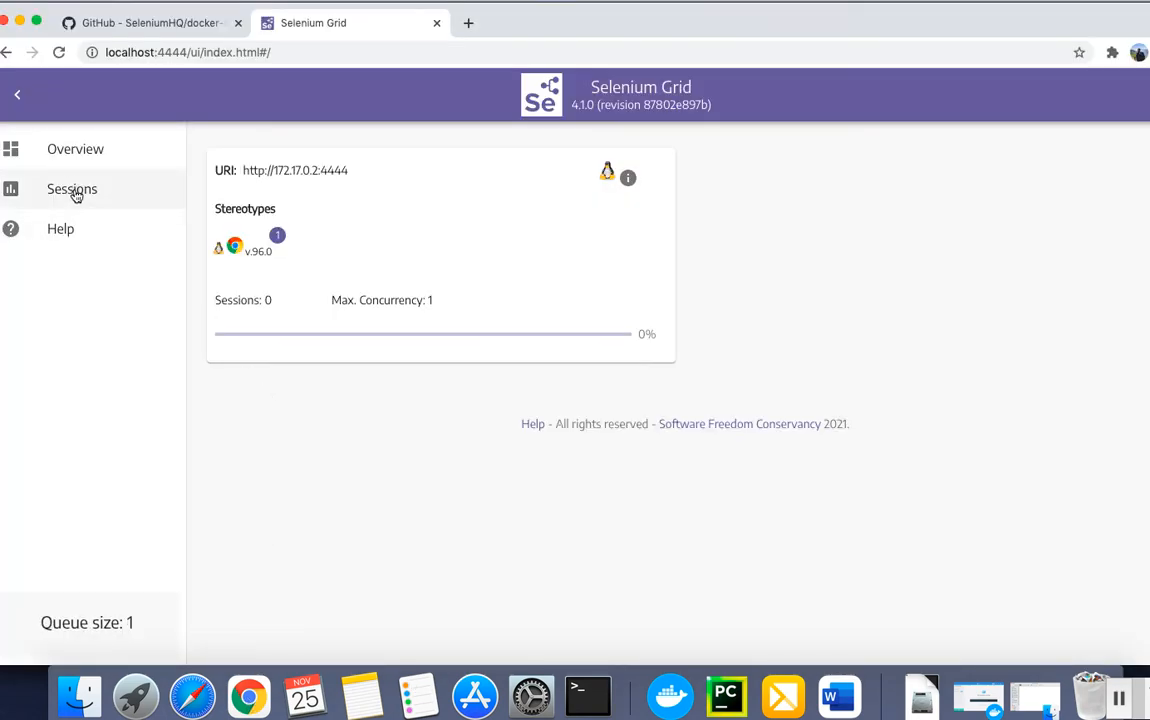
left_click(72, 188)
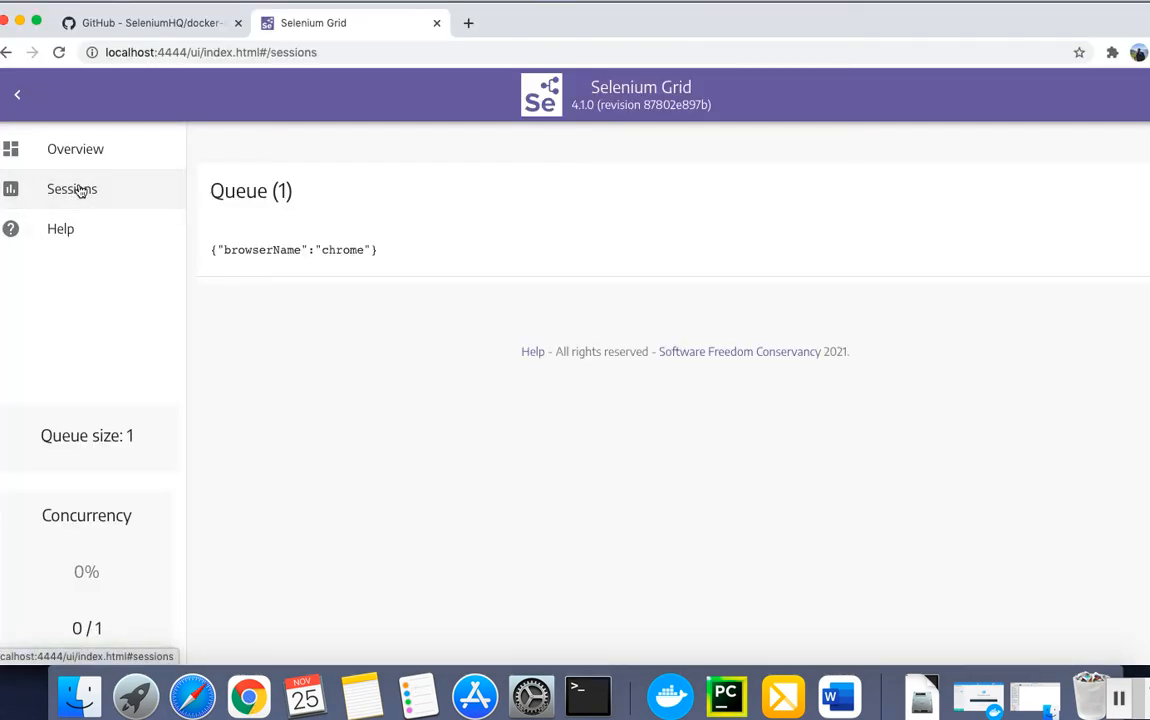
left_click(76, 148)
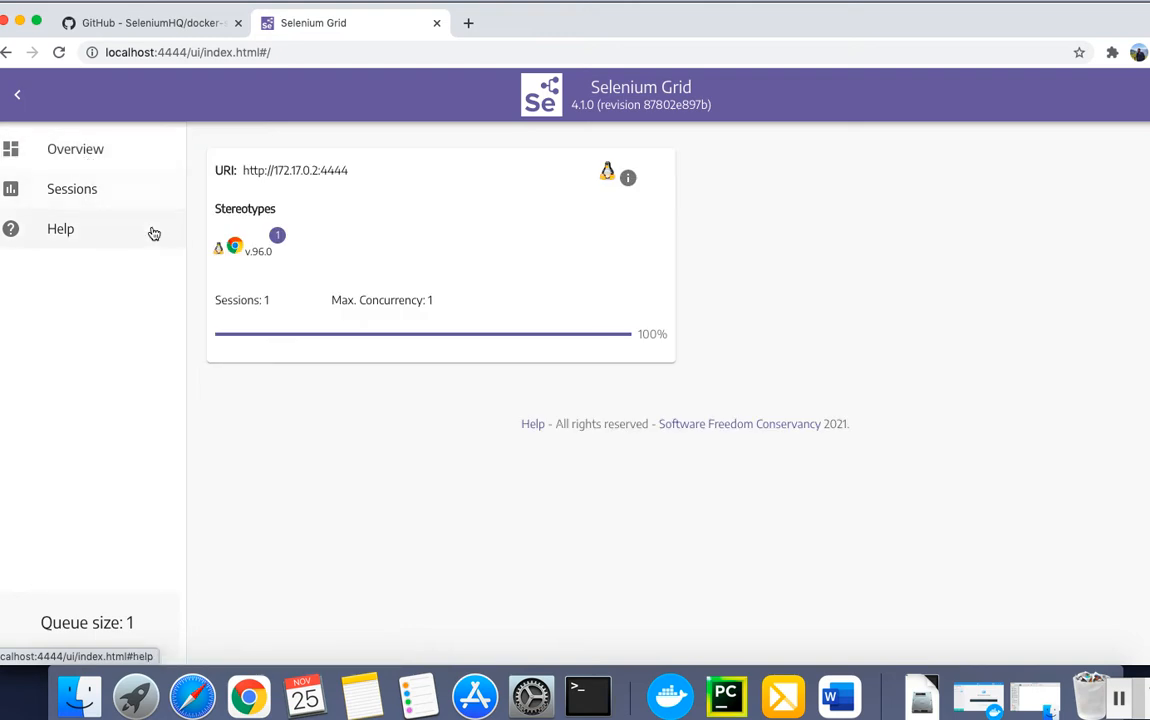
left_click(72, 188)
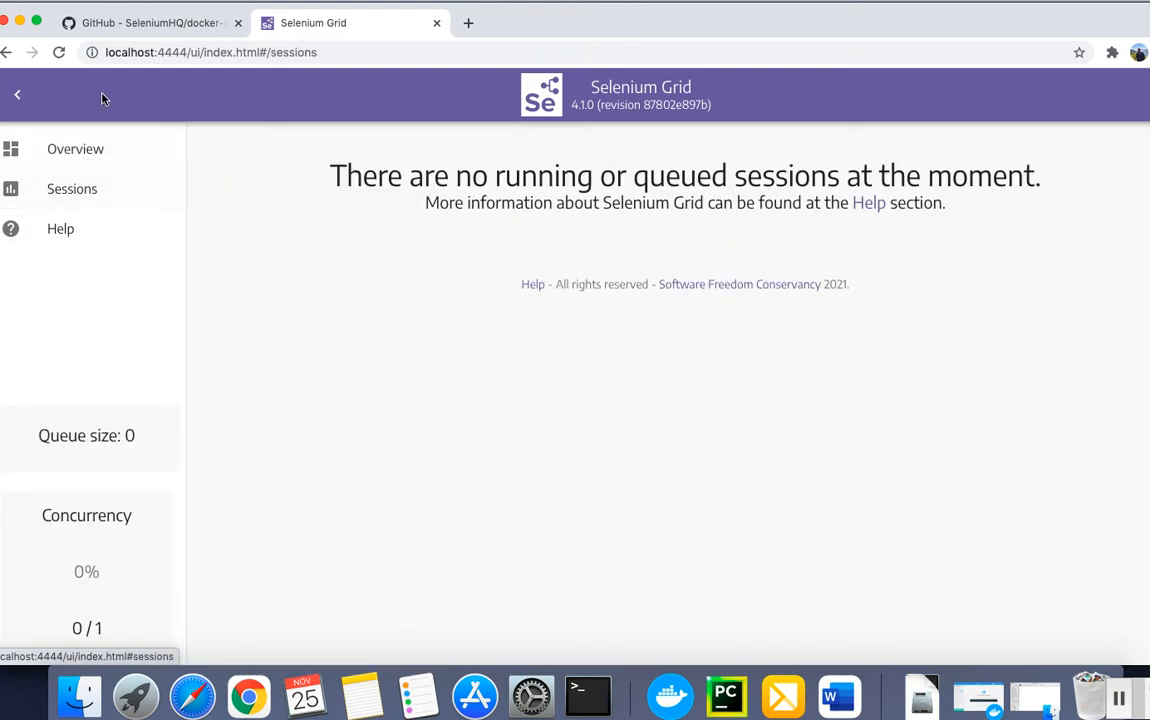
left_click(72, 188)
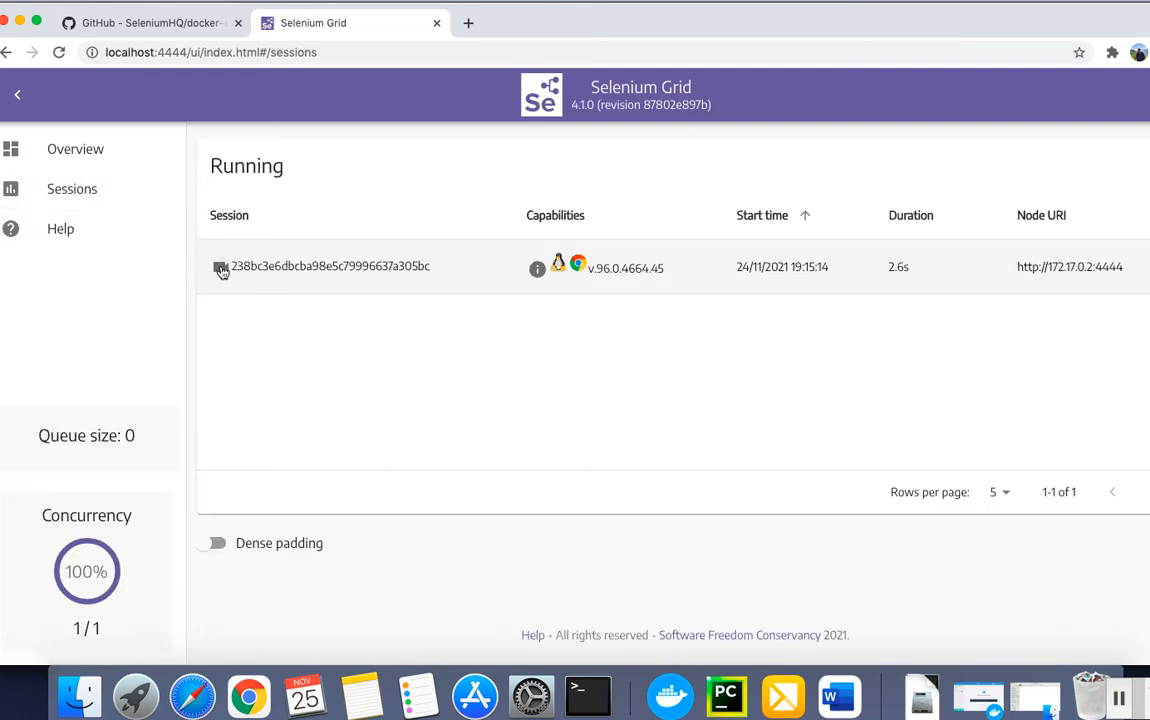
left_click(220, 266)
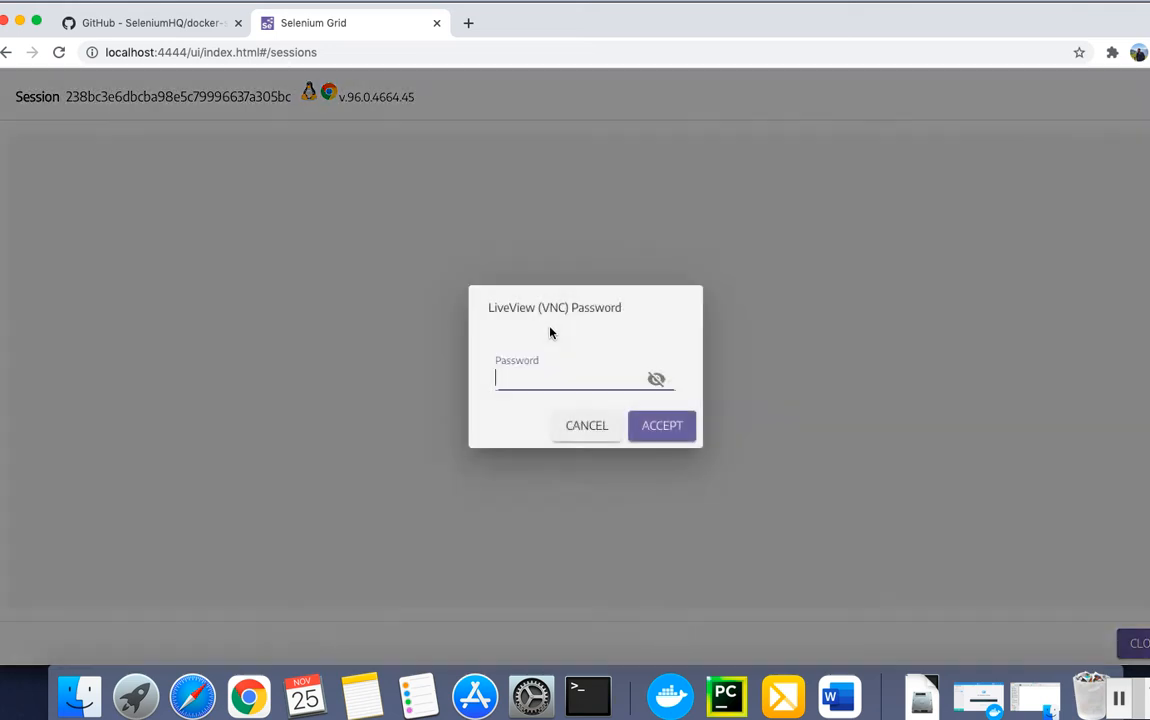
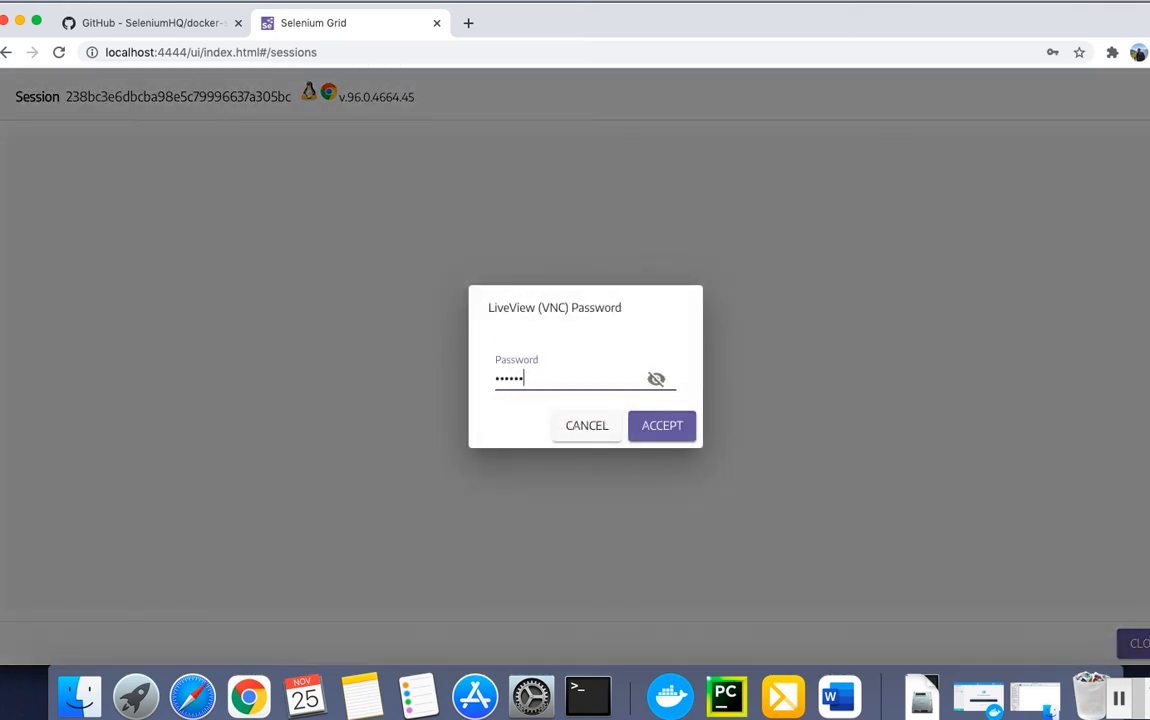
left_click(662, 424)
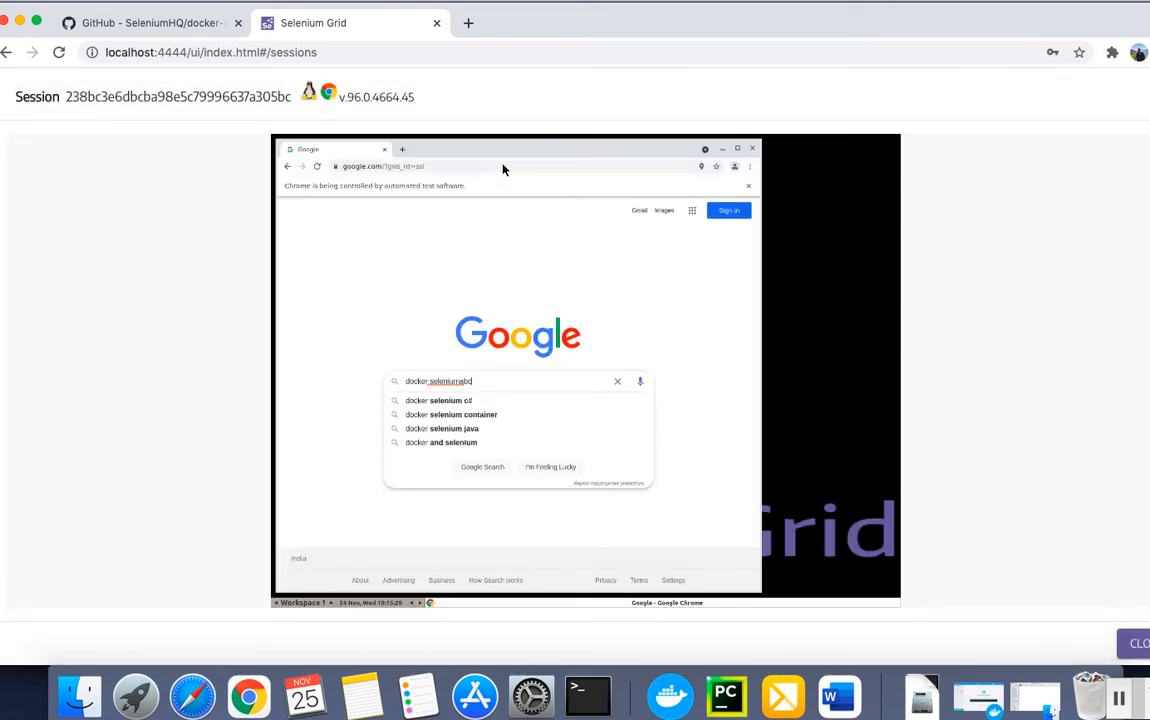
mouse_move(344, 180)
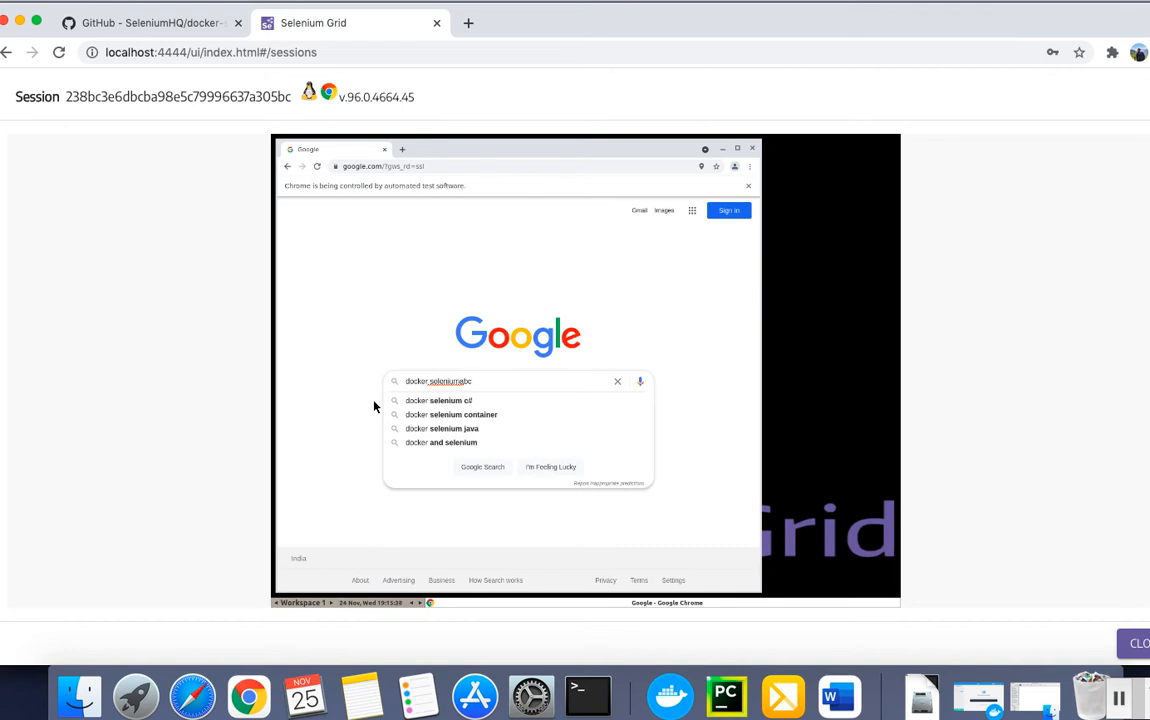
mouse_move(548, 392)
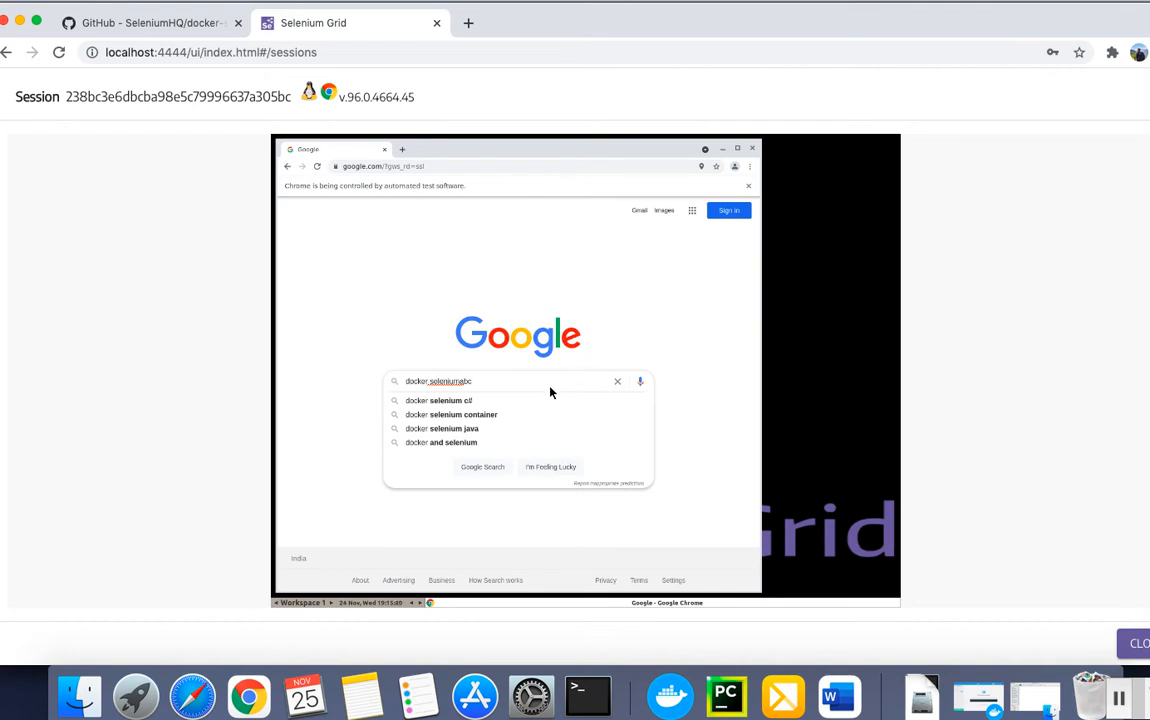
mouse_move(726, 696)
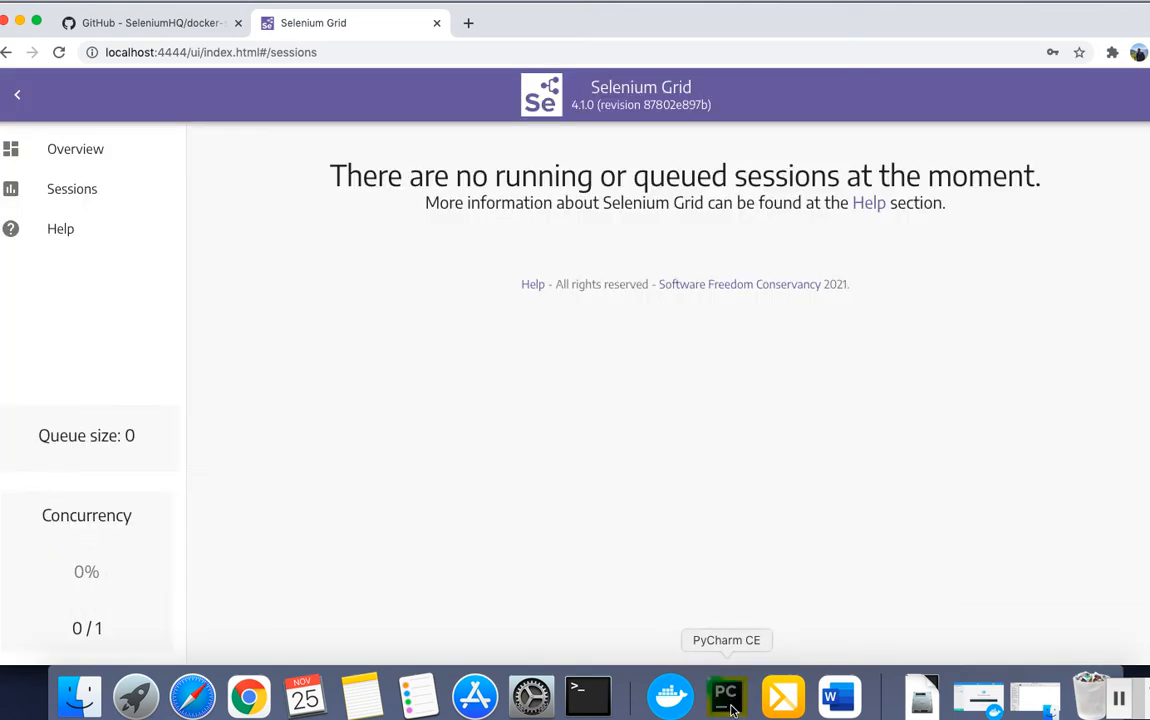
- Bring the PyCharm window forward, where screenshot.png now sits in the screenshot folder
right_click(726, 696)
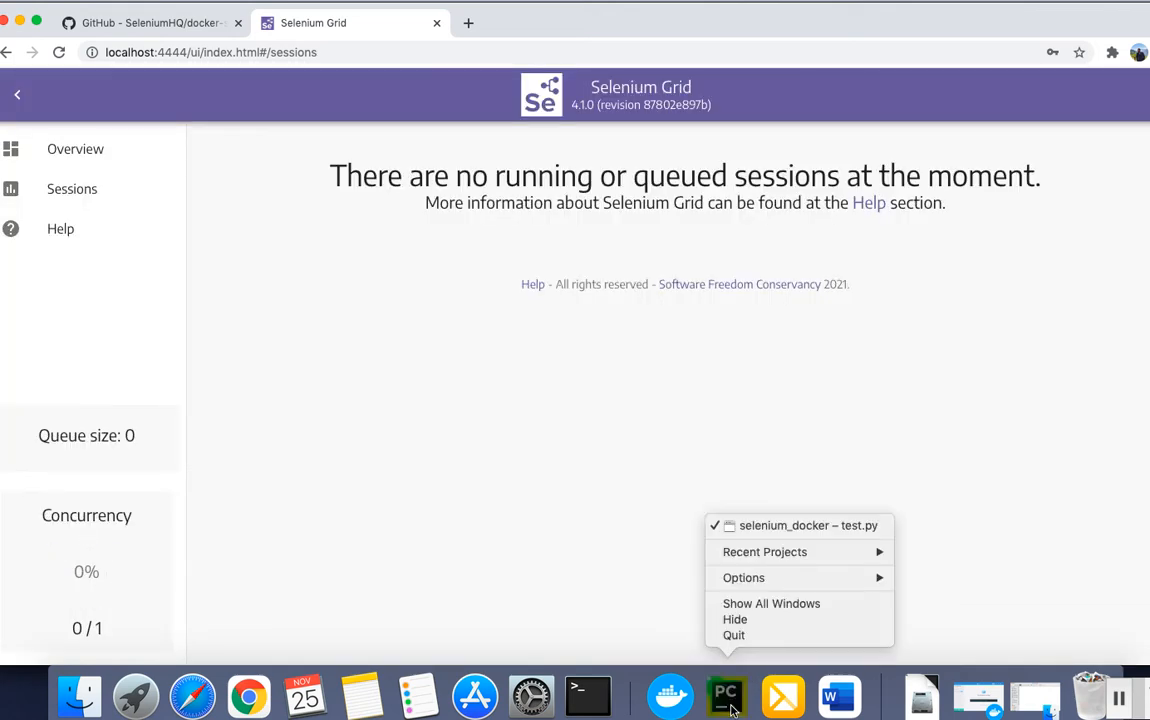
left_click(728, 696)
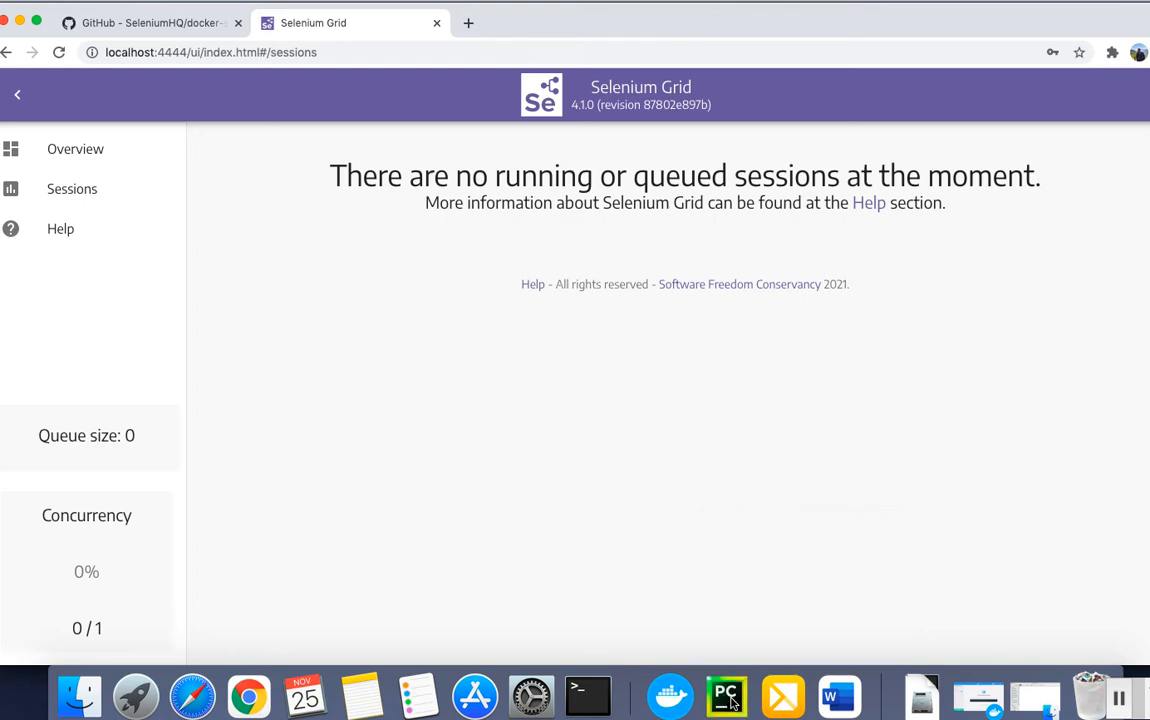
left_click(726, 696)
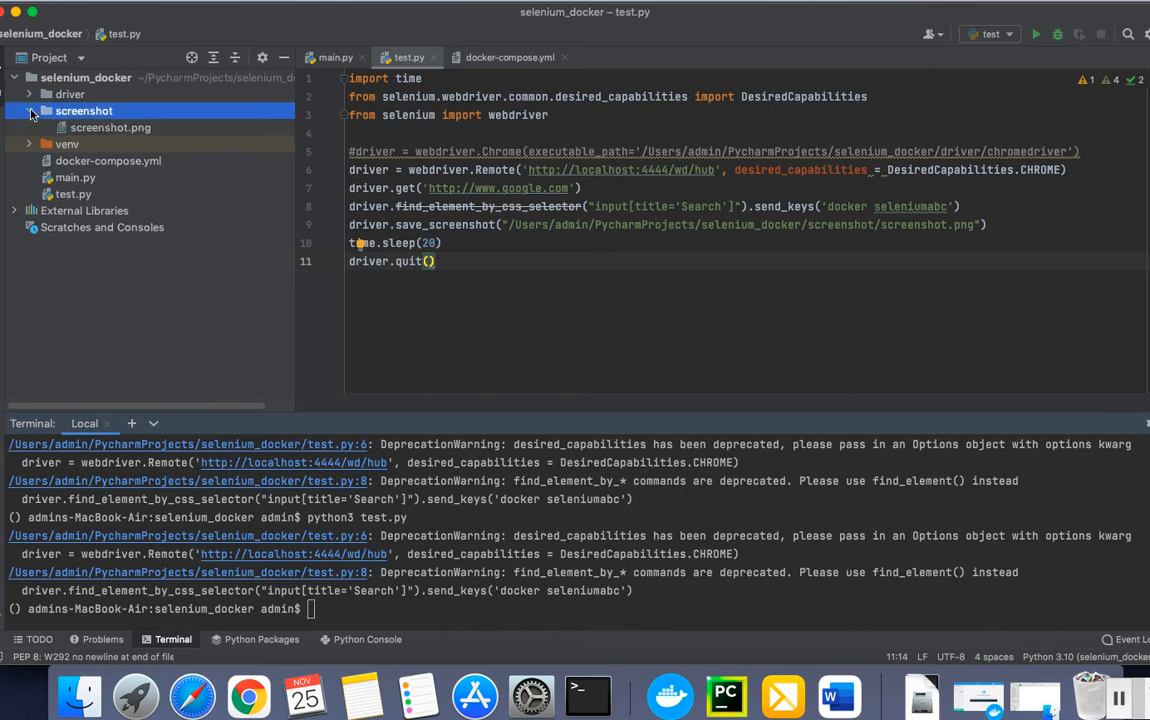
left_click(110, 128)
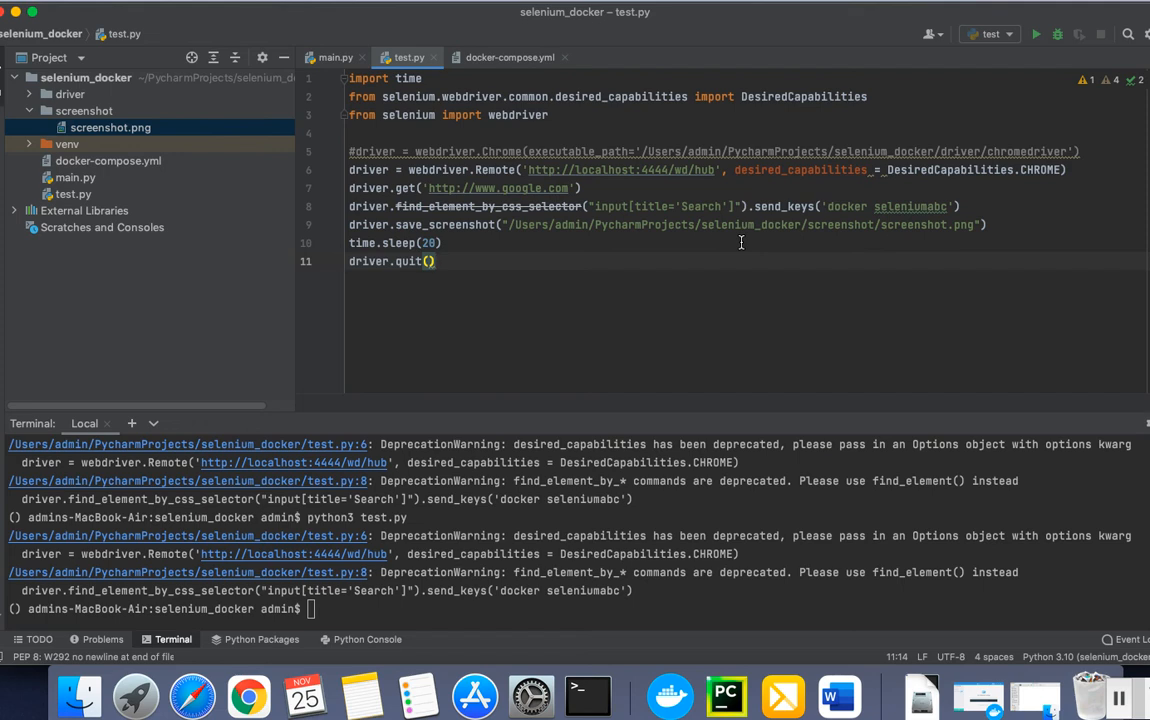
mouse_move(736, 268)
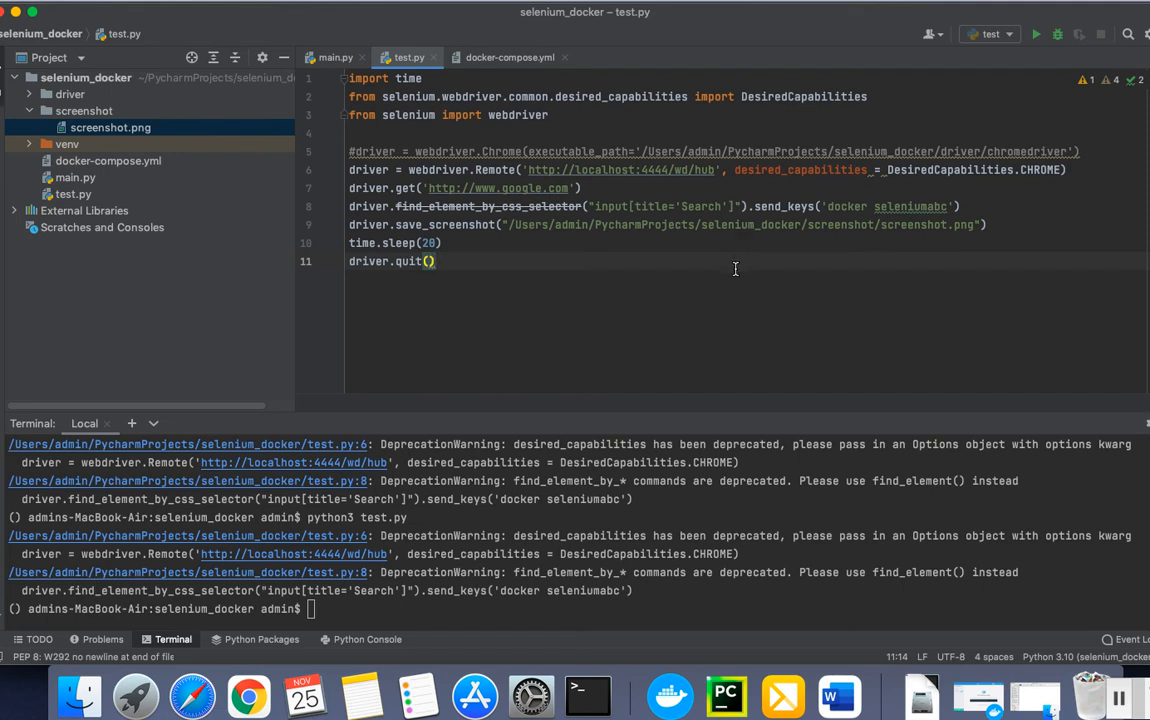
mouse_move(588, 696)
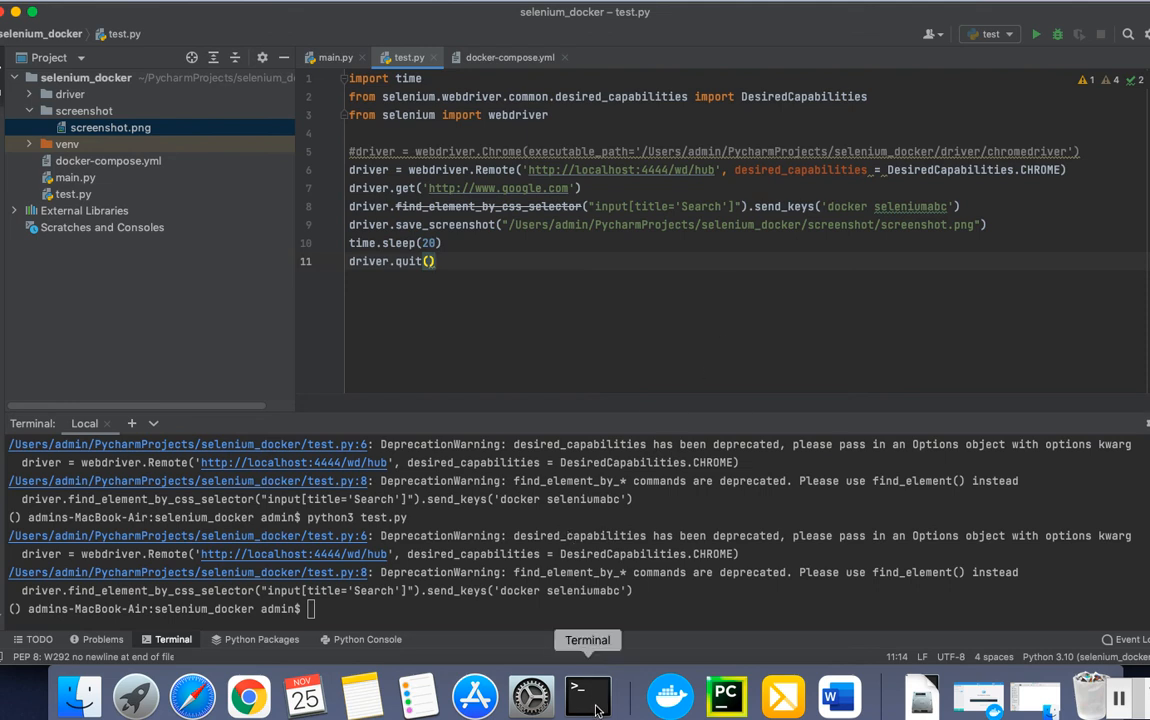
right_click(588, 696)
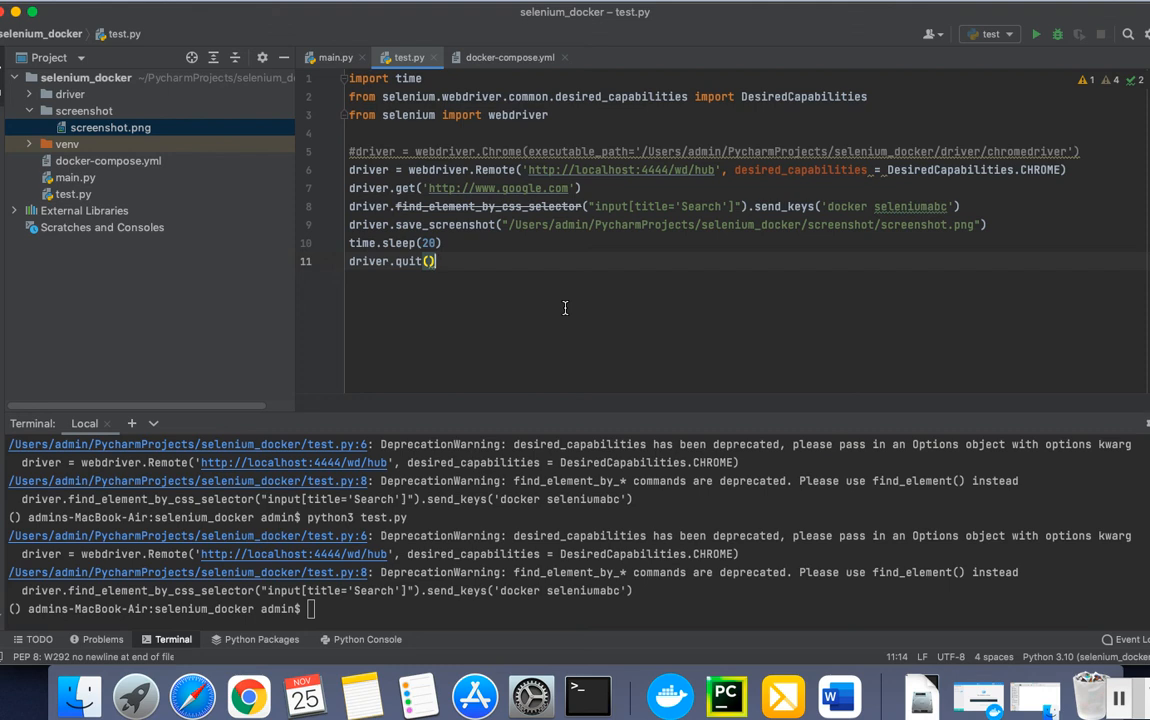
mouse_move(670, 400)
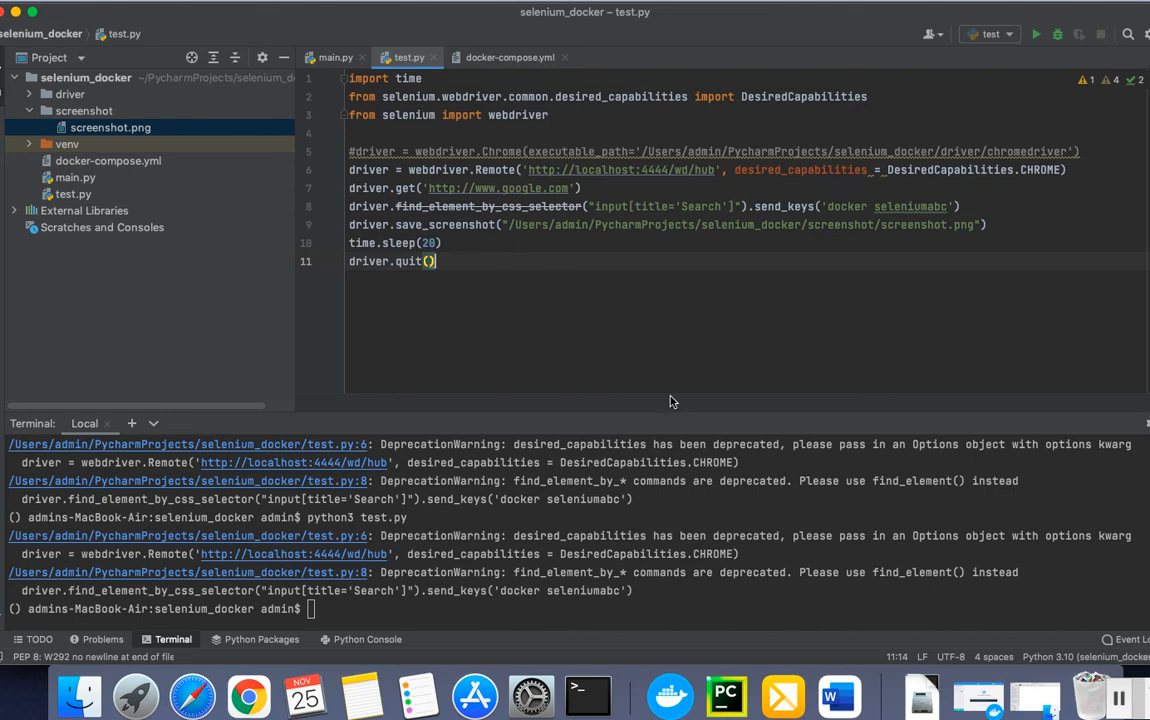